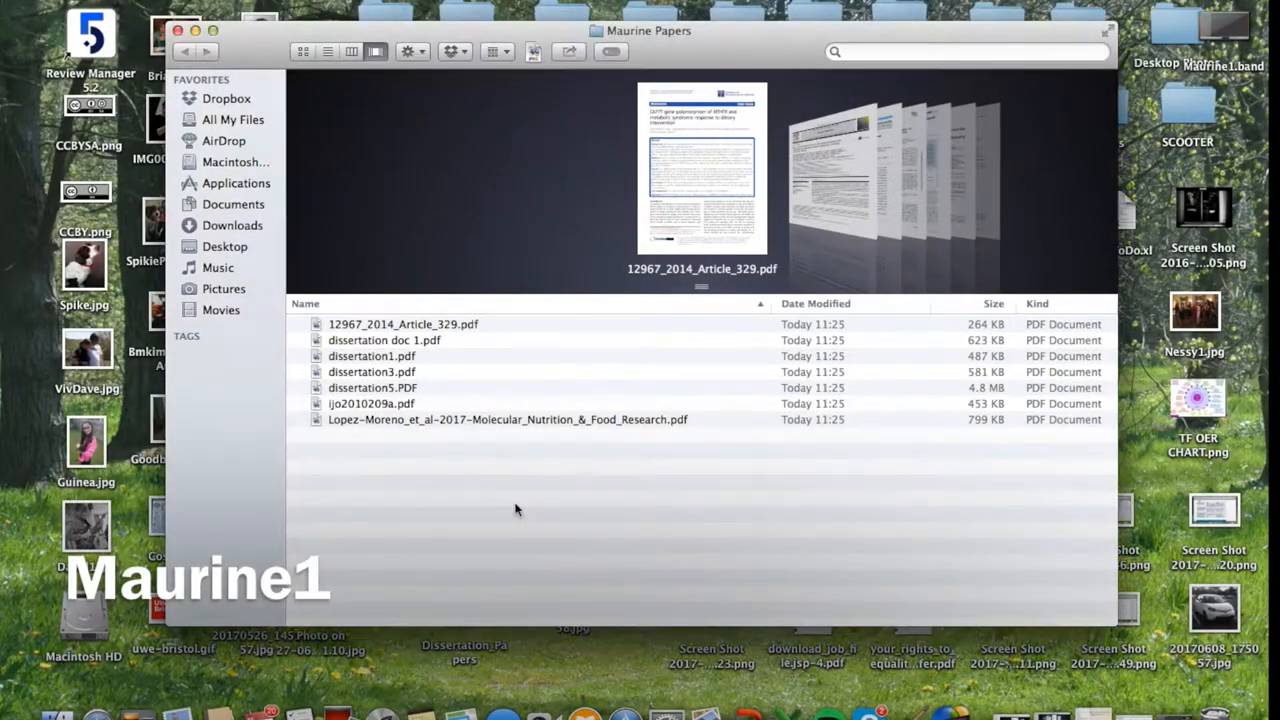
pyautogui.moveTo(488, 535)
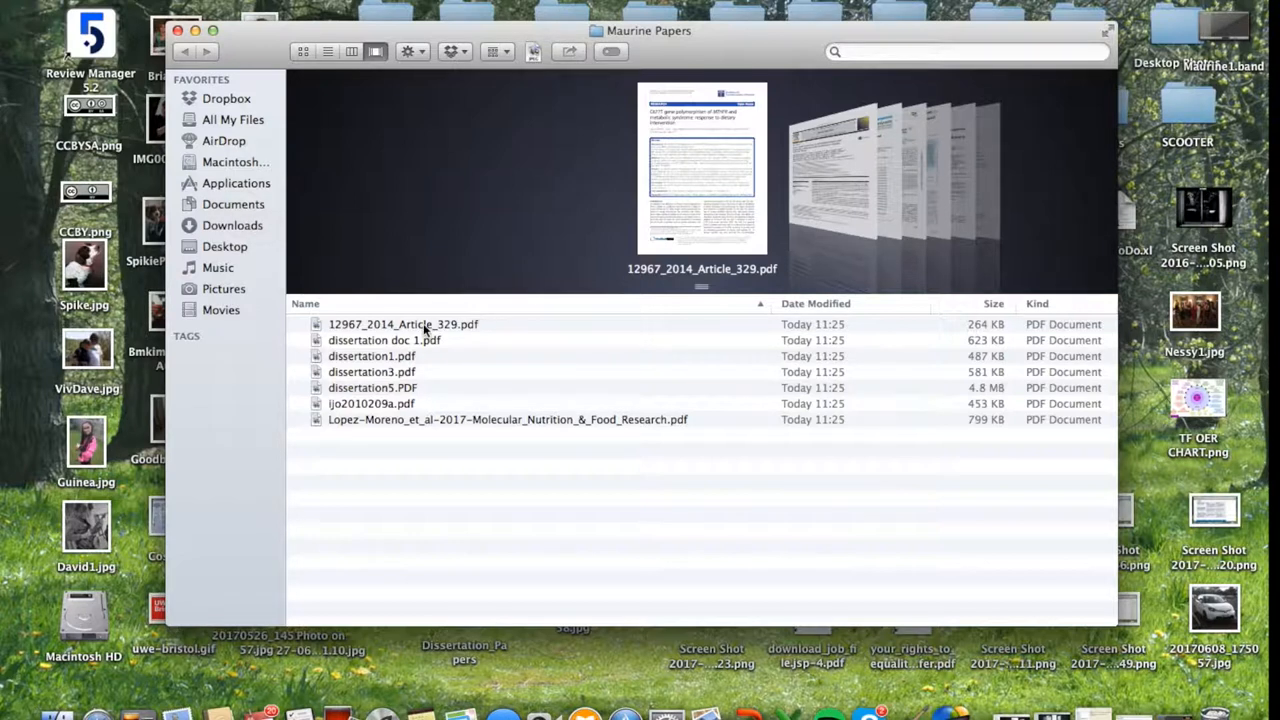
# Check the authors and years of the 12967_2014_Article_329, dissertation doc 1 and ijo2010209a PDFs.
pyautogui.doubleClick(402, 323)
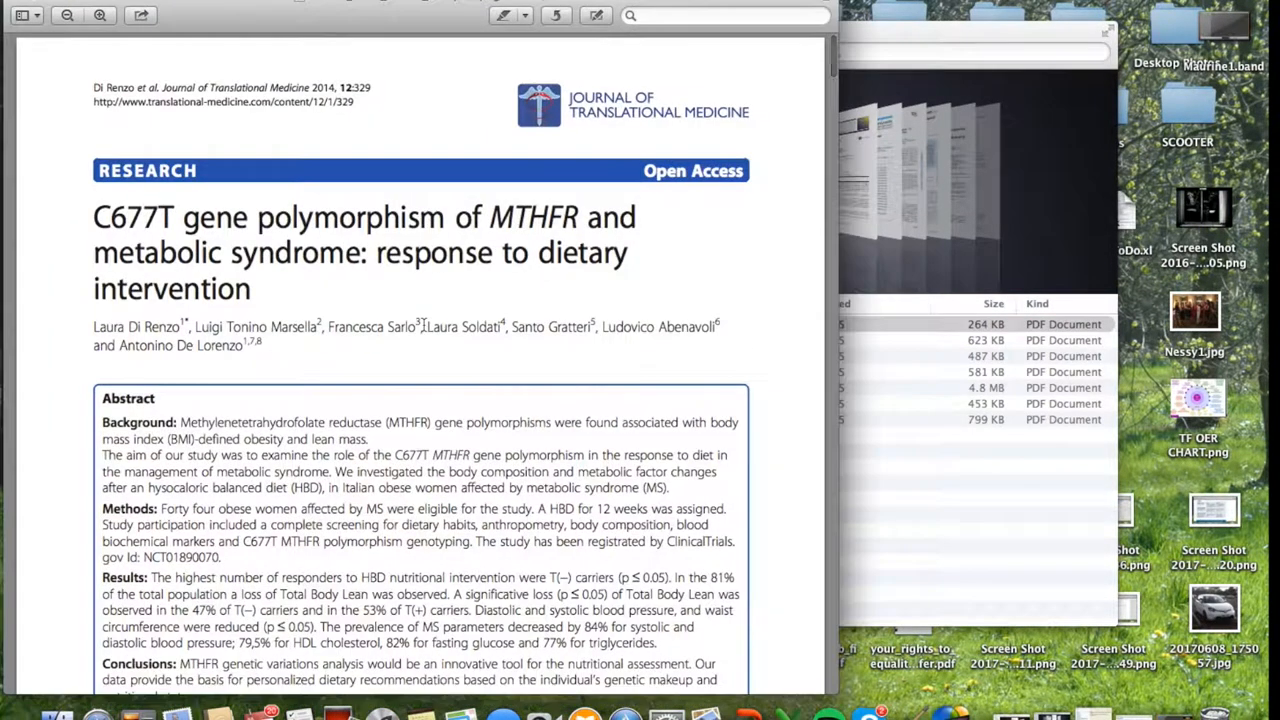
pyautogui.doubleClick(150, 327)
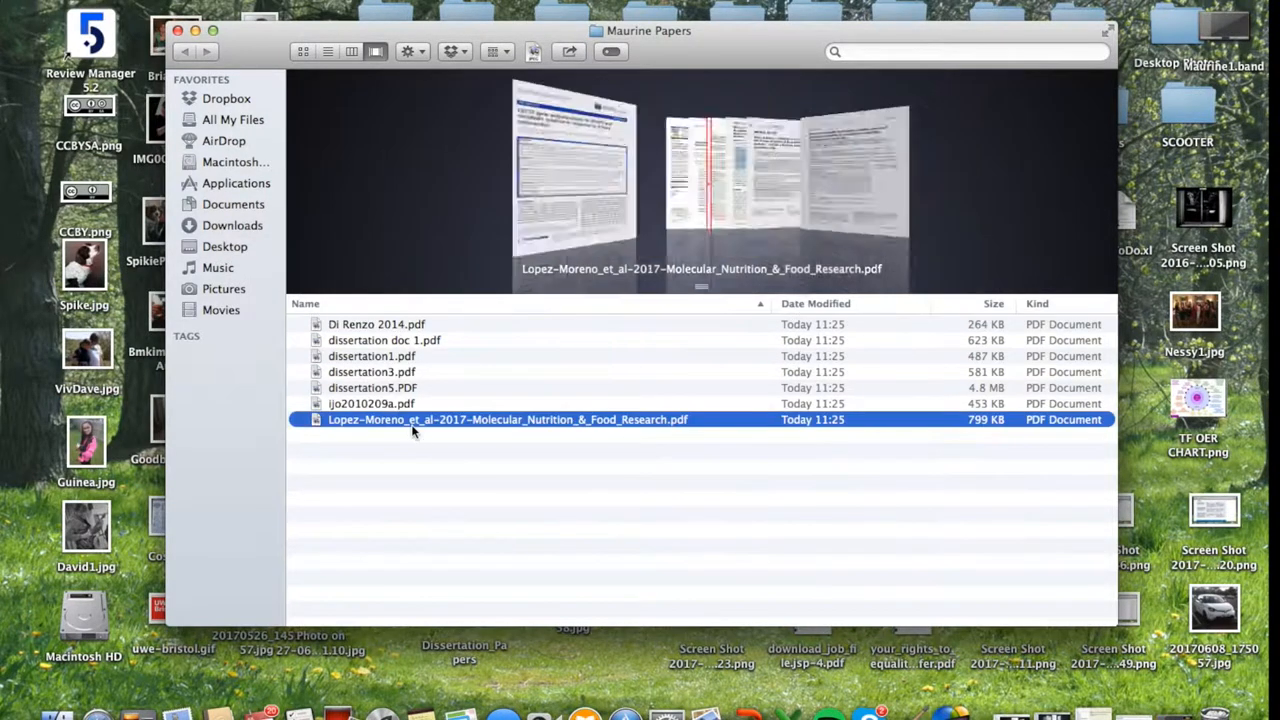
pyautogui.doubleClick(507, 419)
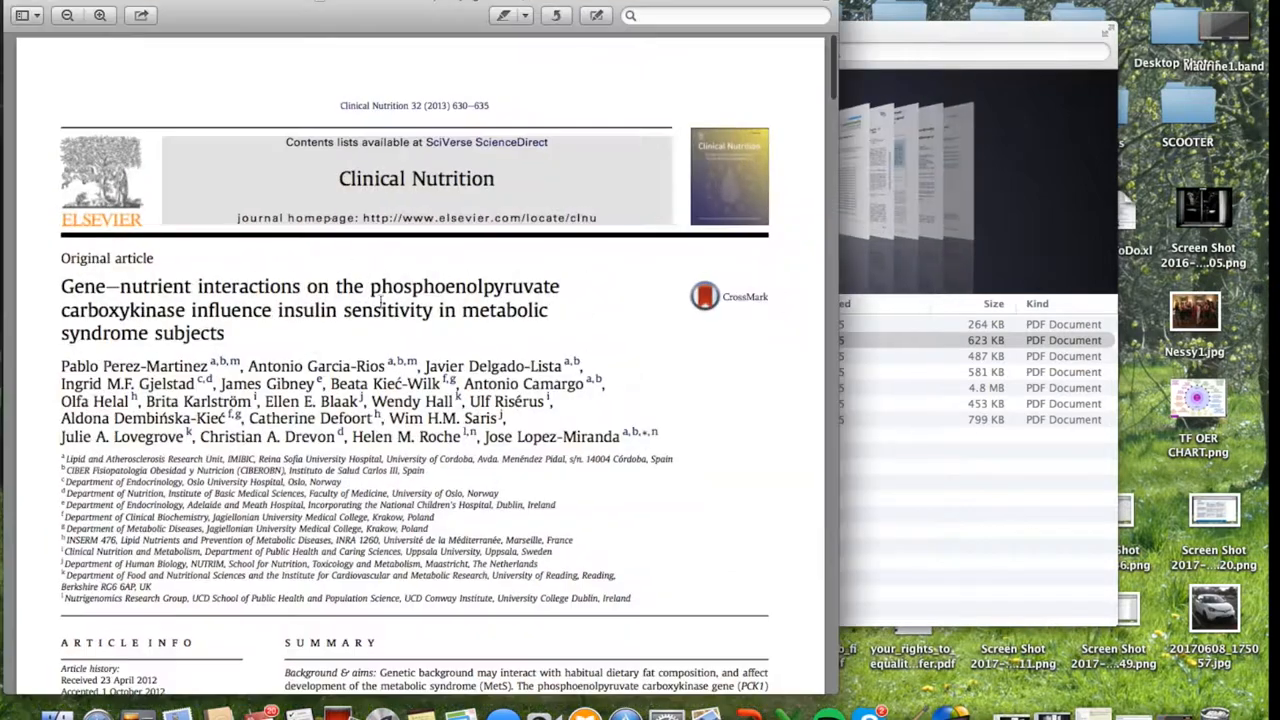
pyautogui.doubleClick(155, 366)
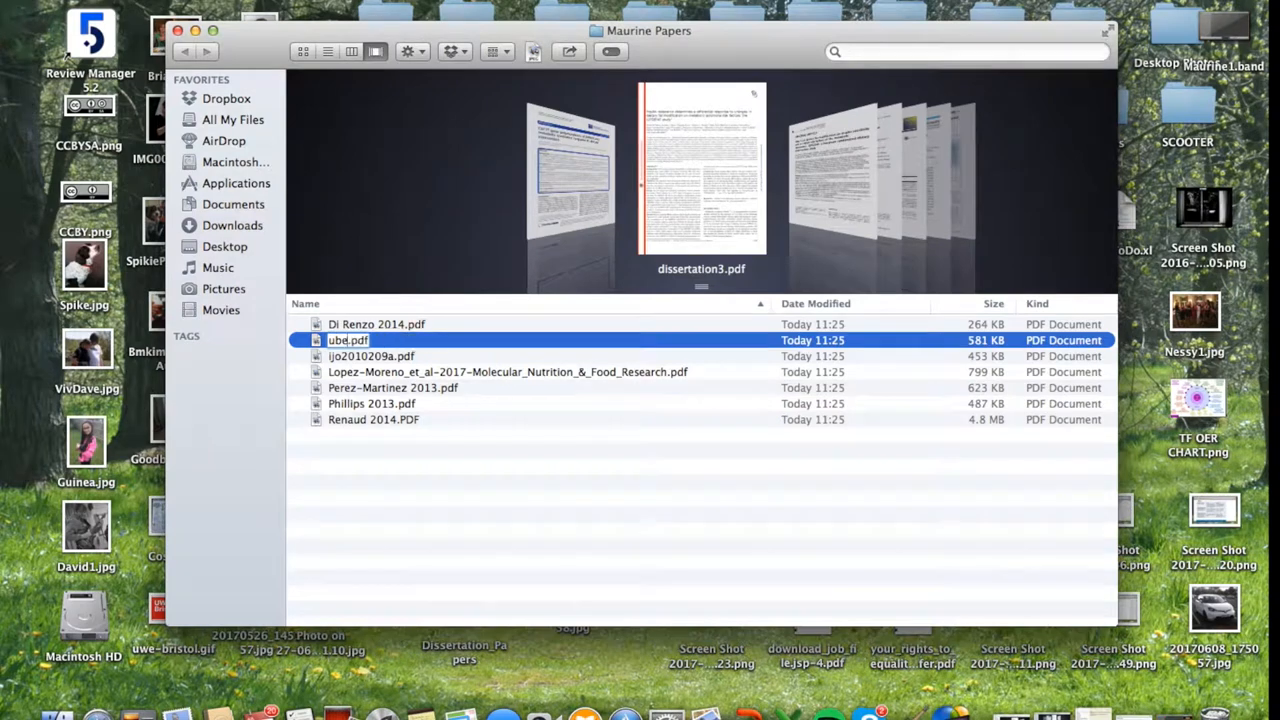
pyautogui.doubleClick(371, 356)
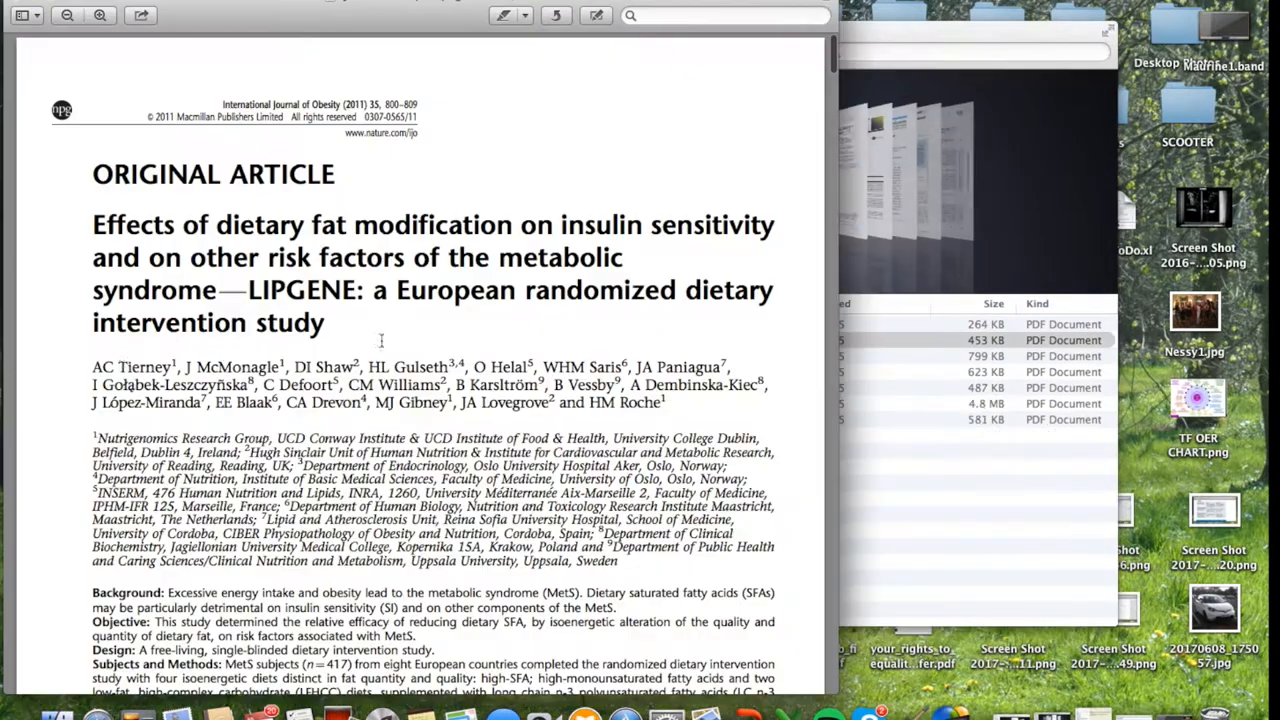
pyautogui.click(950, 356)
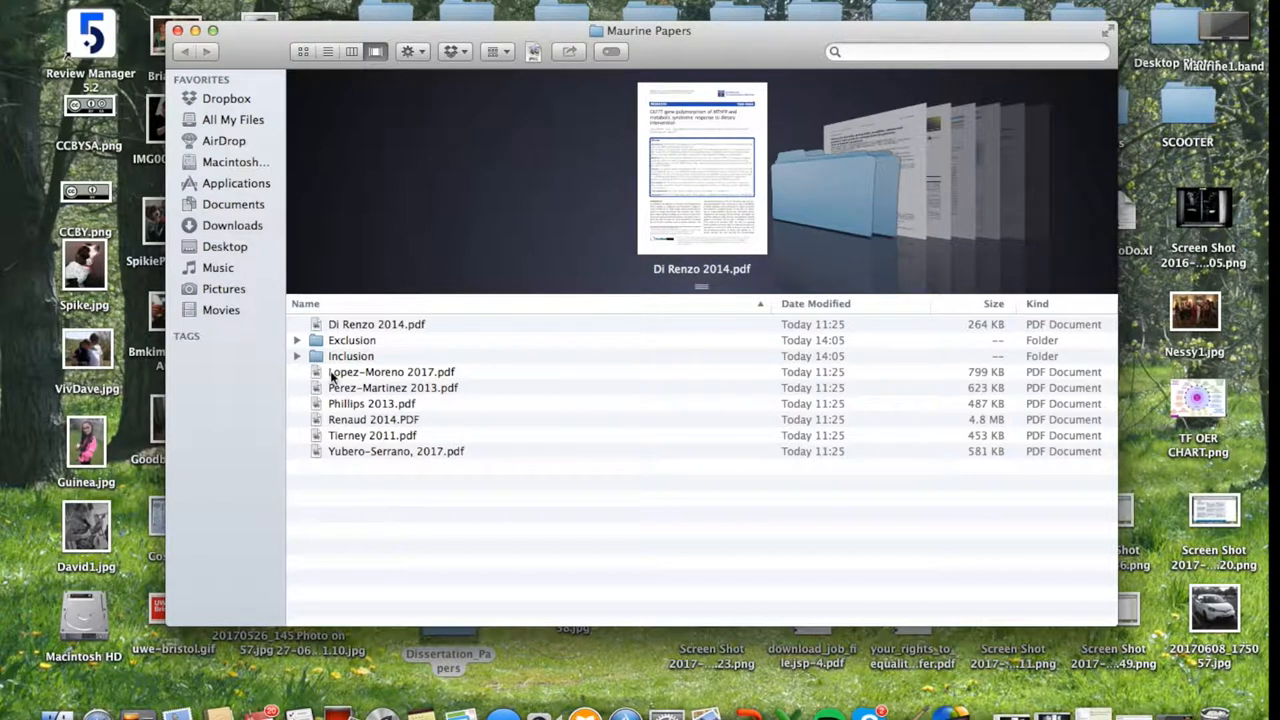
pyautogui.moveTo(490, 362)
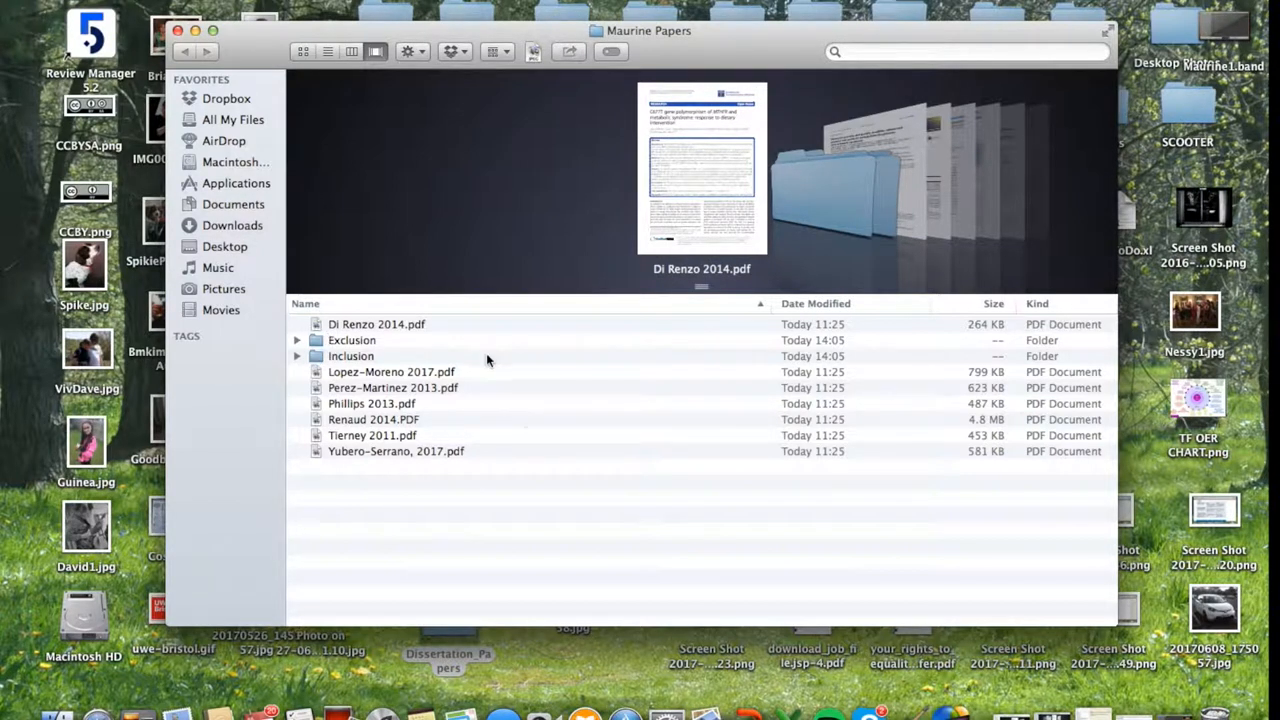
pyautogui.moveTo(430, 505)
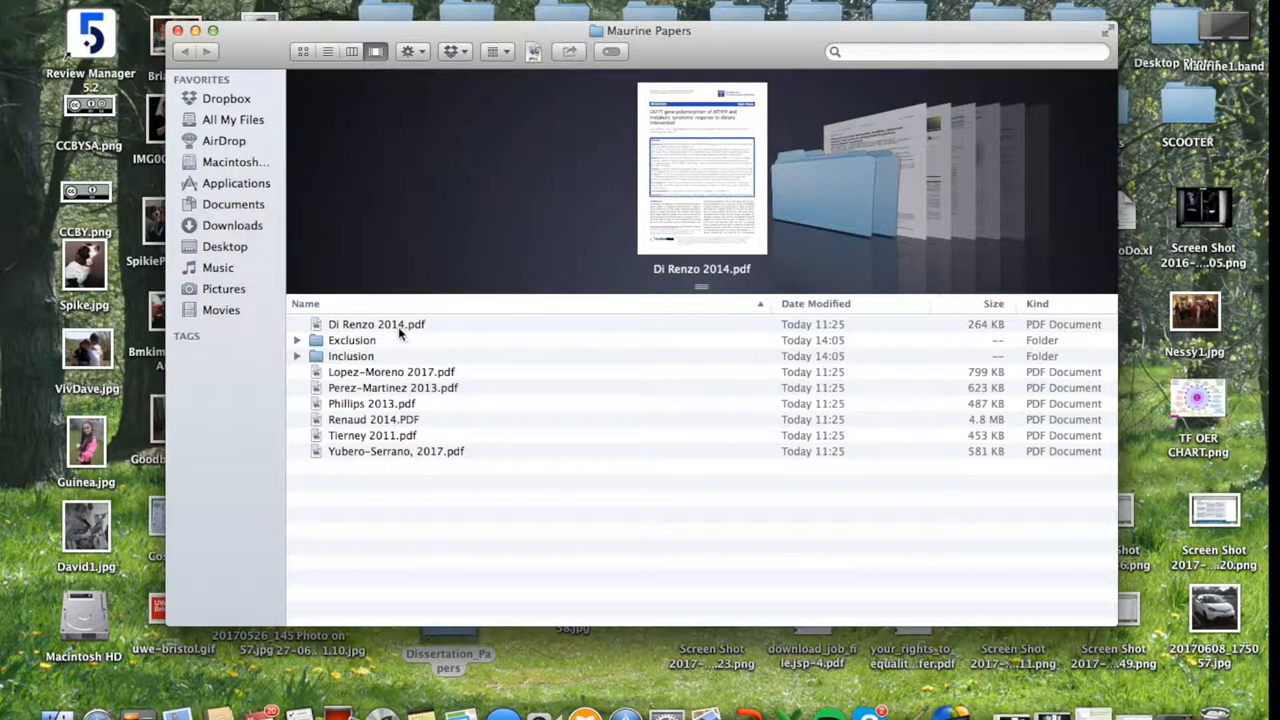
# Read through the Di Renzo 2014 paper in Preview from start to later pages.
pyautogui.doubleClick(376, 324)
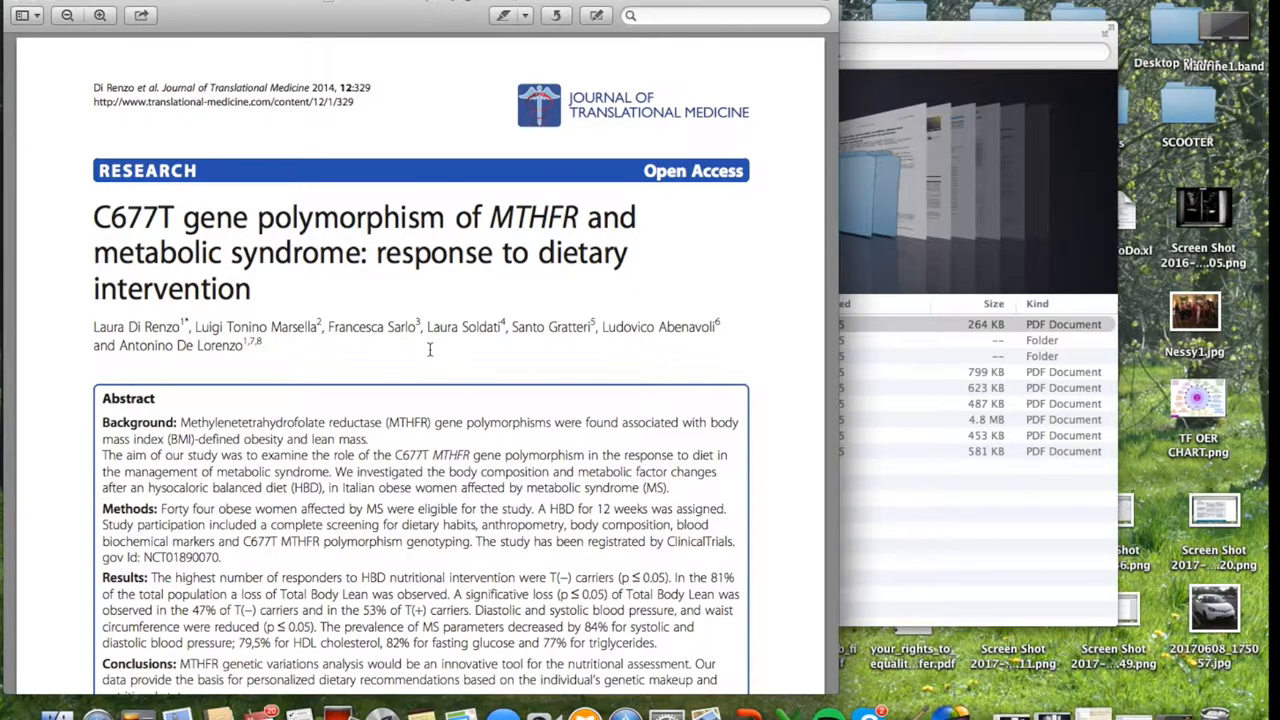
pyautogui.scroll(-3)
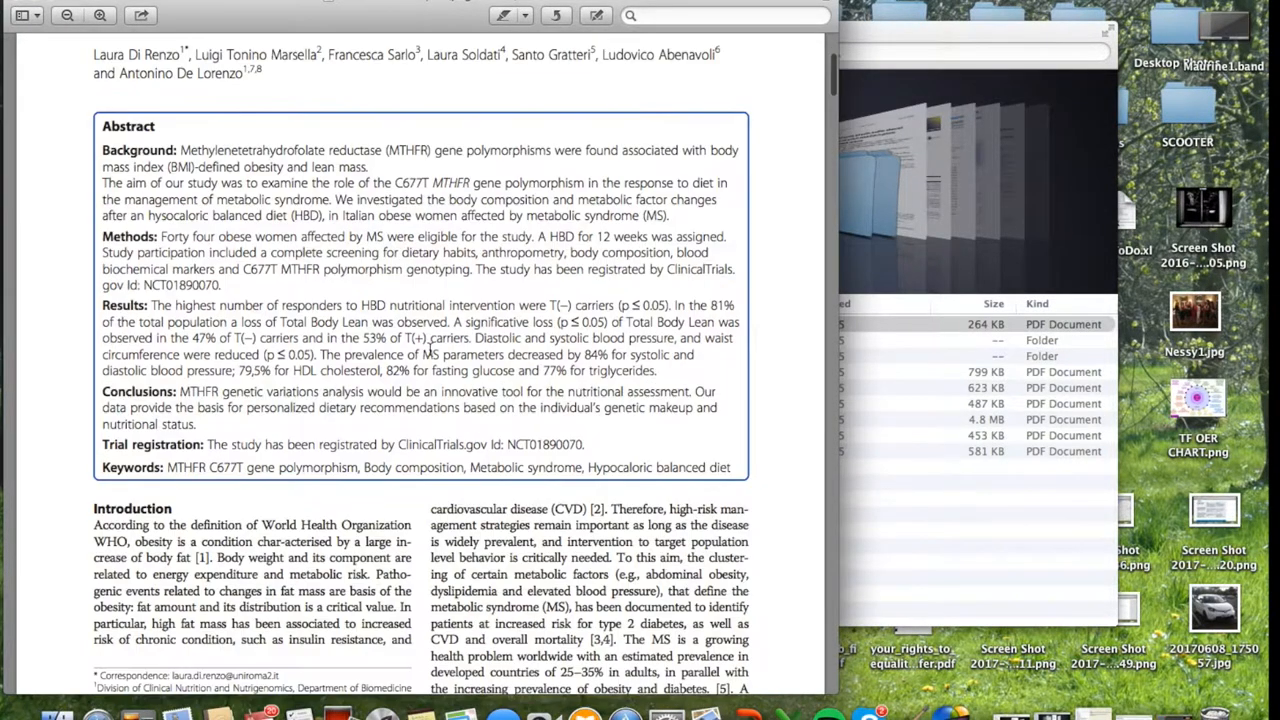
pyautogui.scroll(-3)
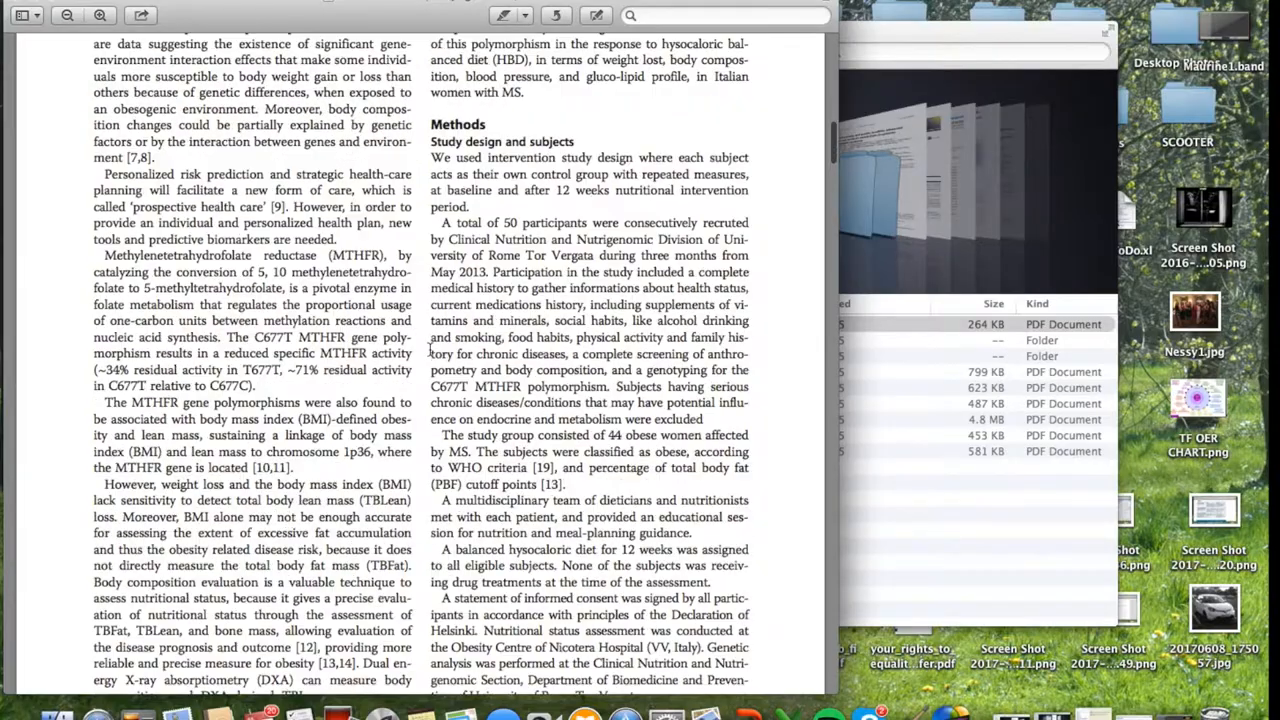
pyautogui.scroll(-3)
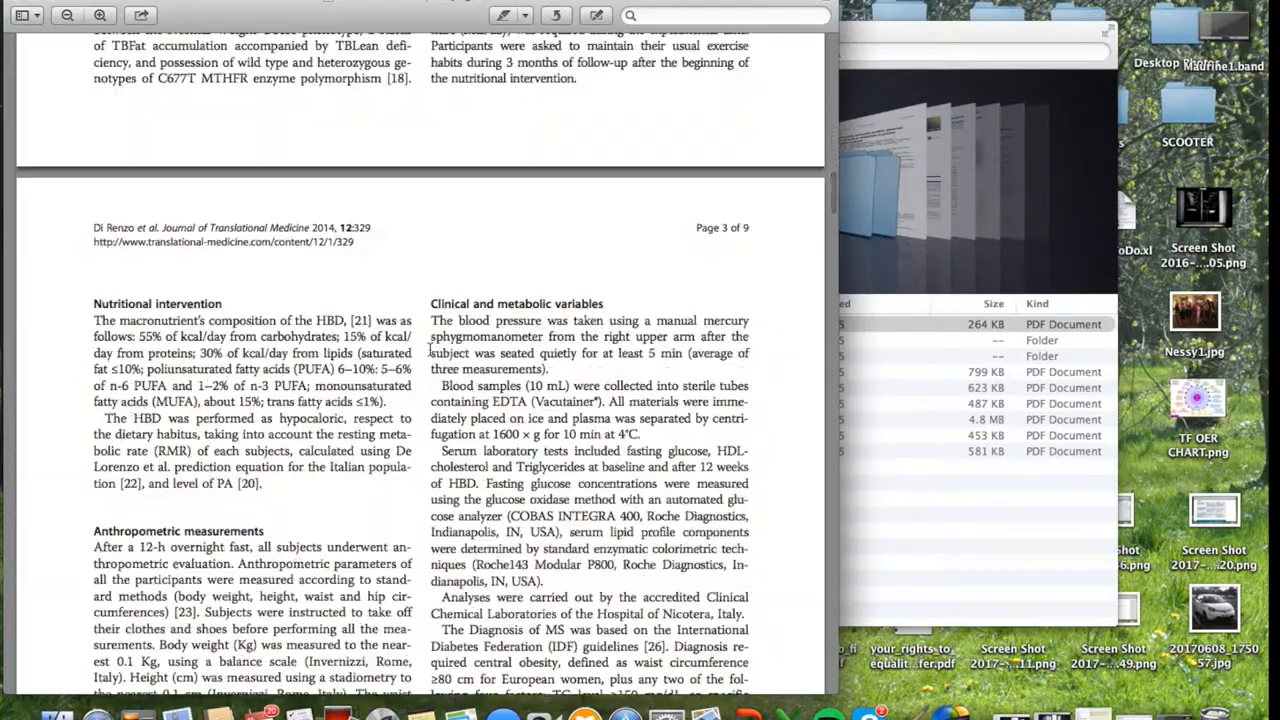
pyautogui.scroll(-3)
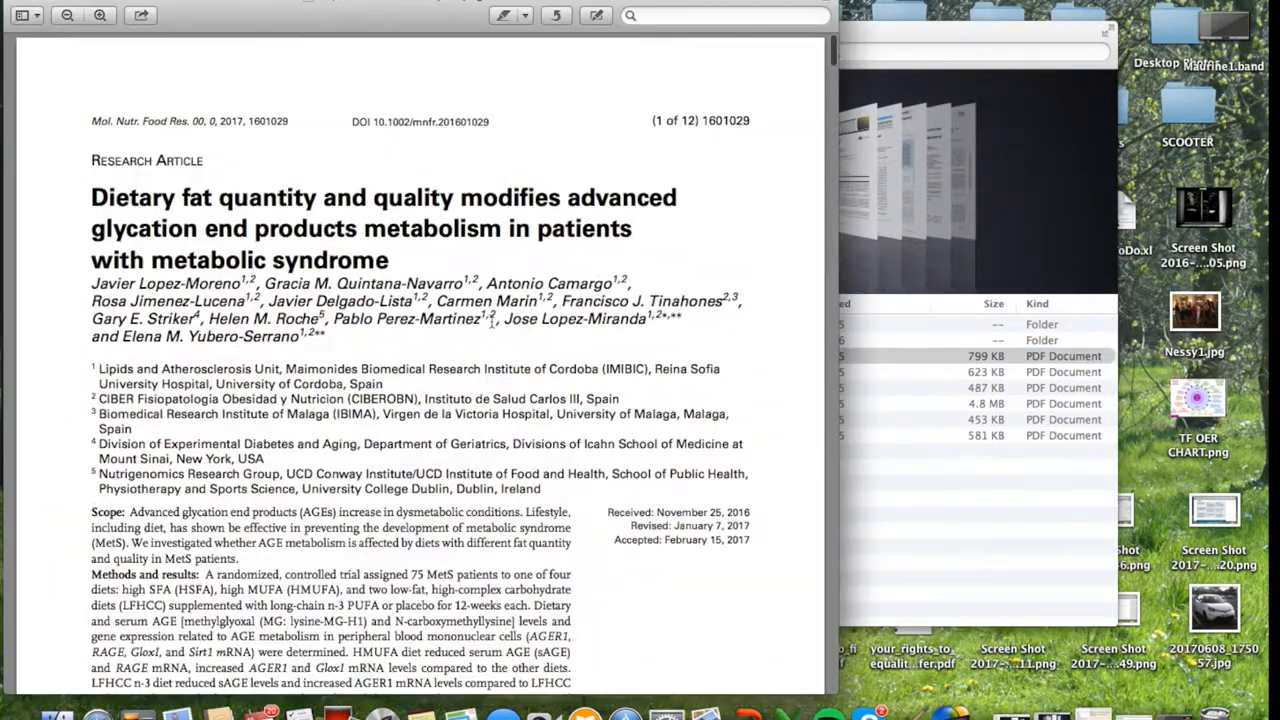
pyautogui.scroll(-3)
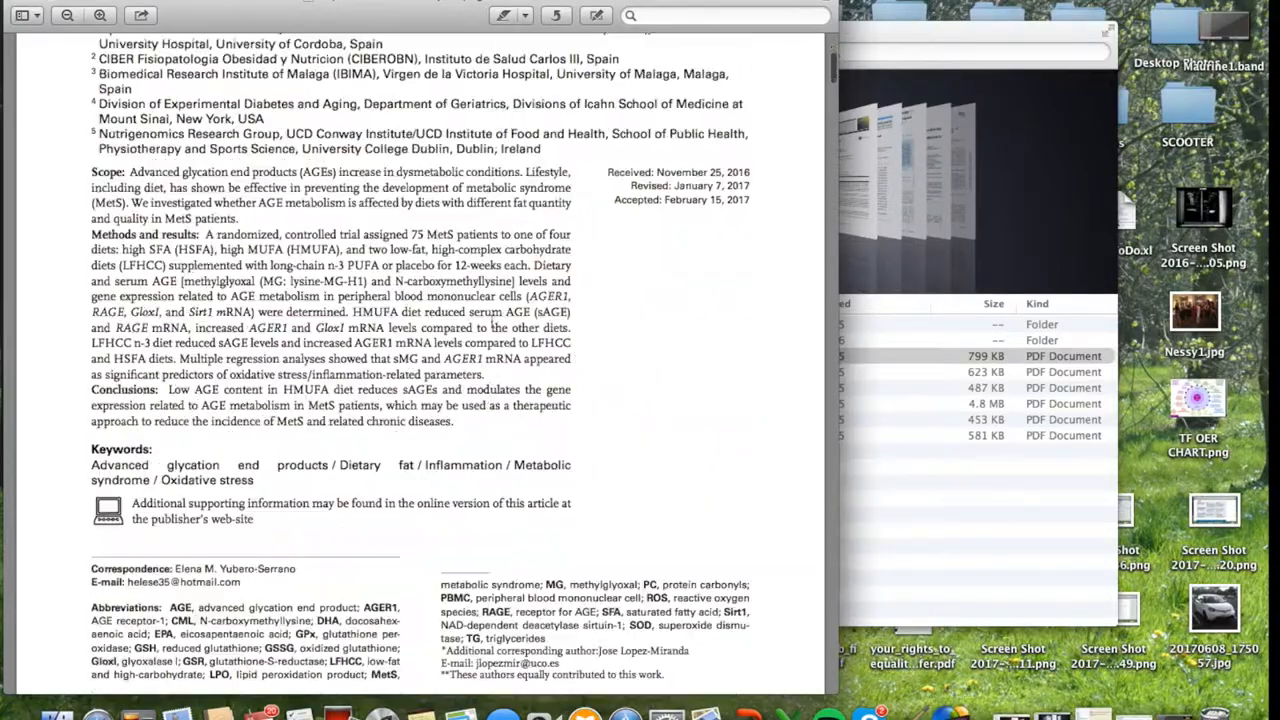
pyautogui.scroll(-3)
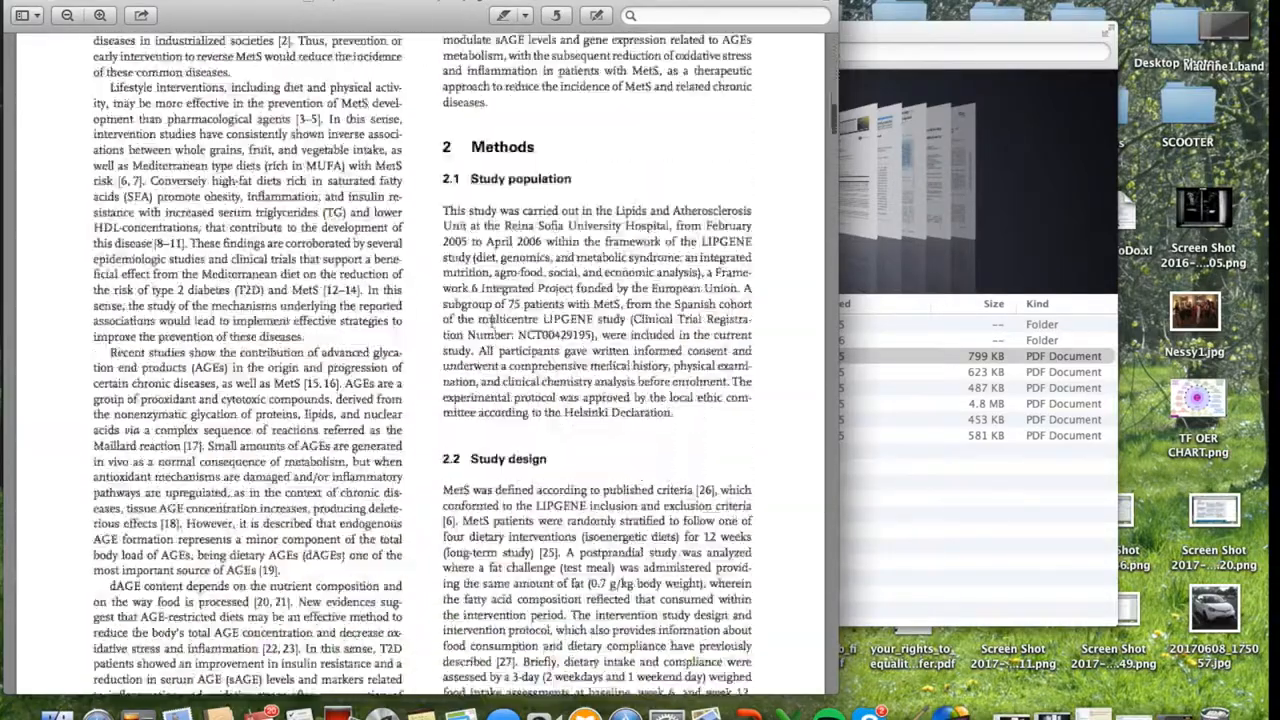
pyautogui.scroll(-3)
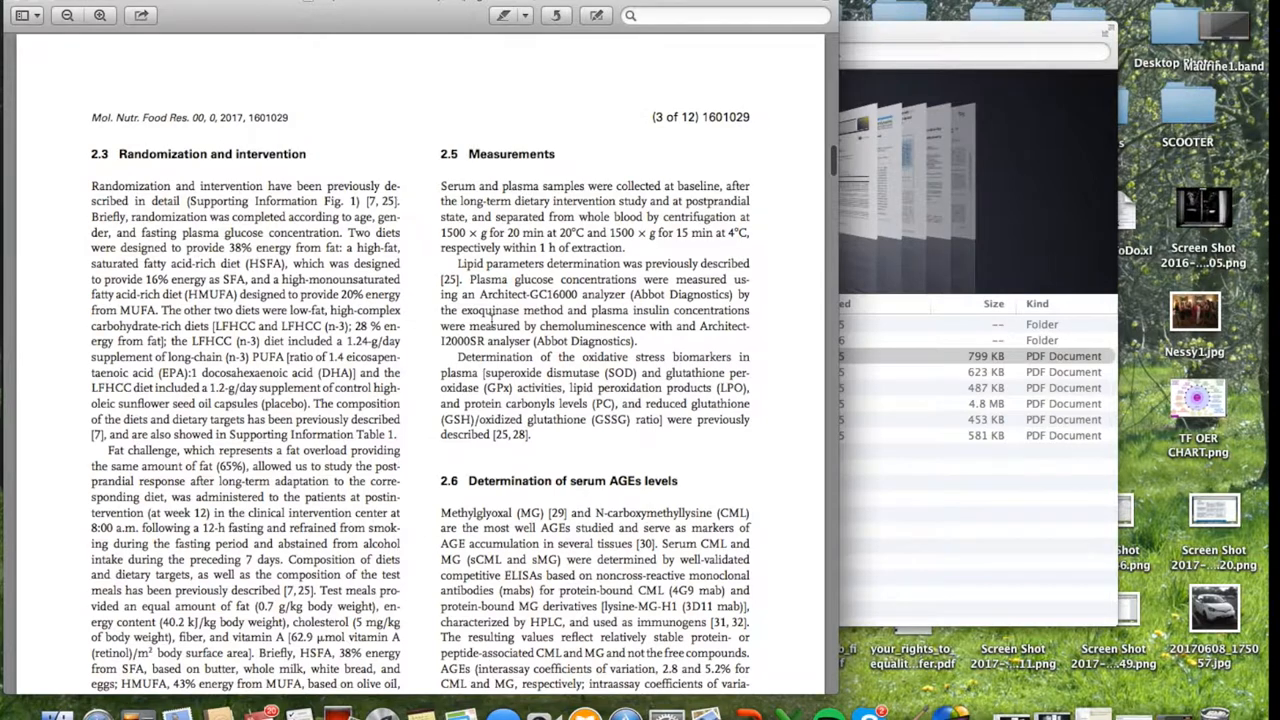
pyautogui.scroll(-3)
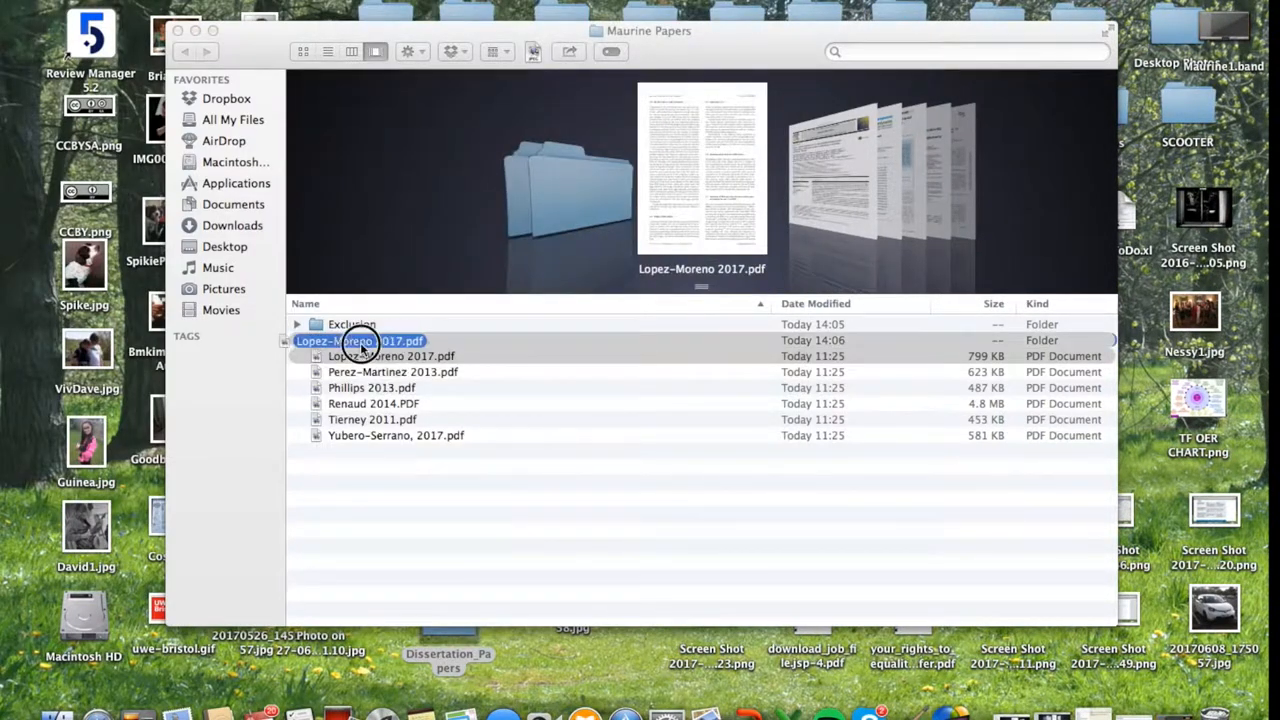
# Read through the Perez-Martinez 2013 paper in Preview.
pyautogui.doubleClick(392, 371)
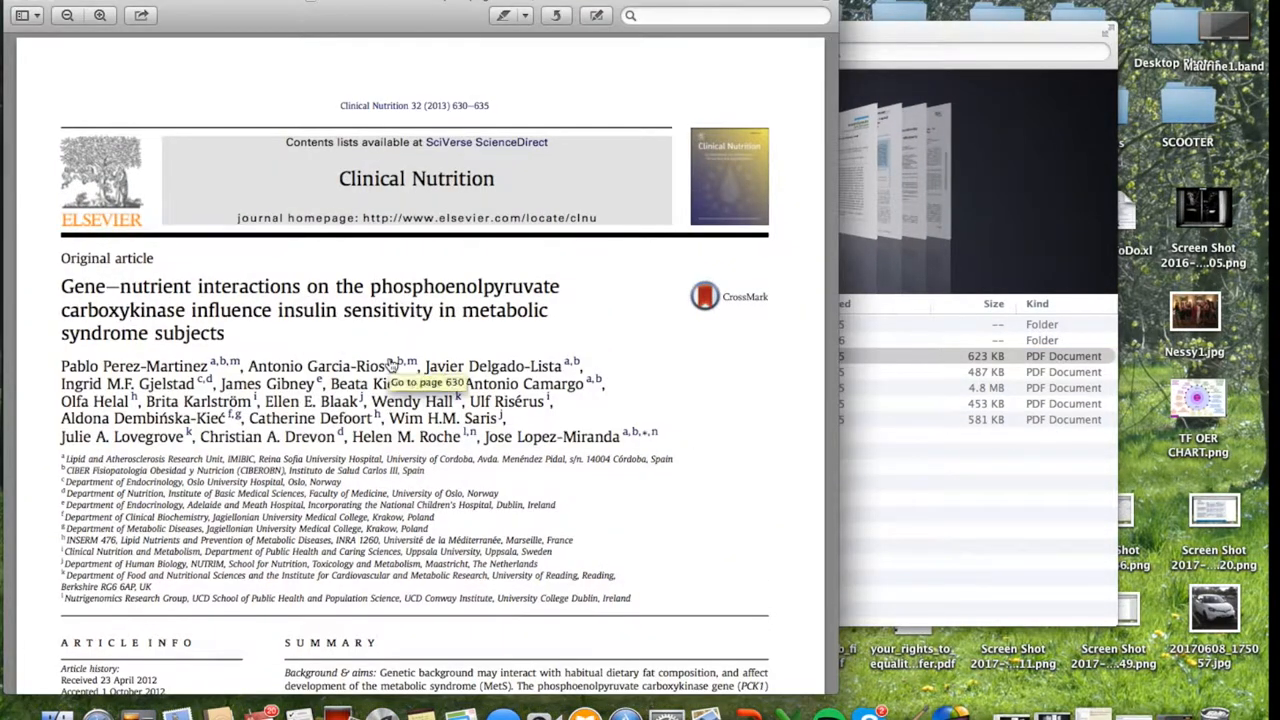
pyautogui.scroll(-3)
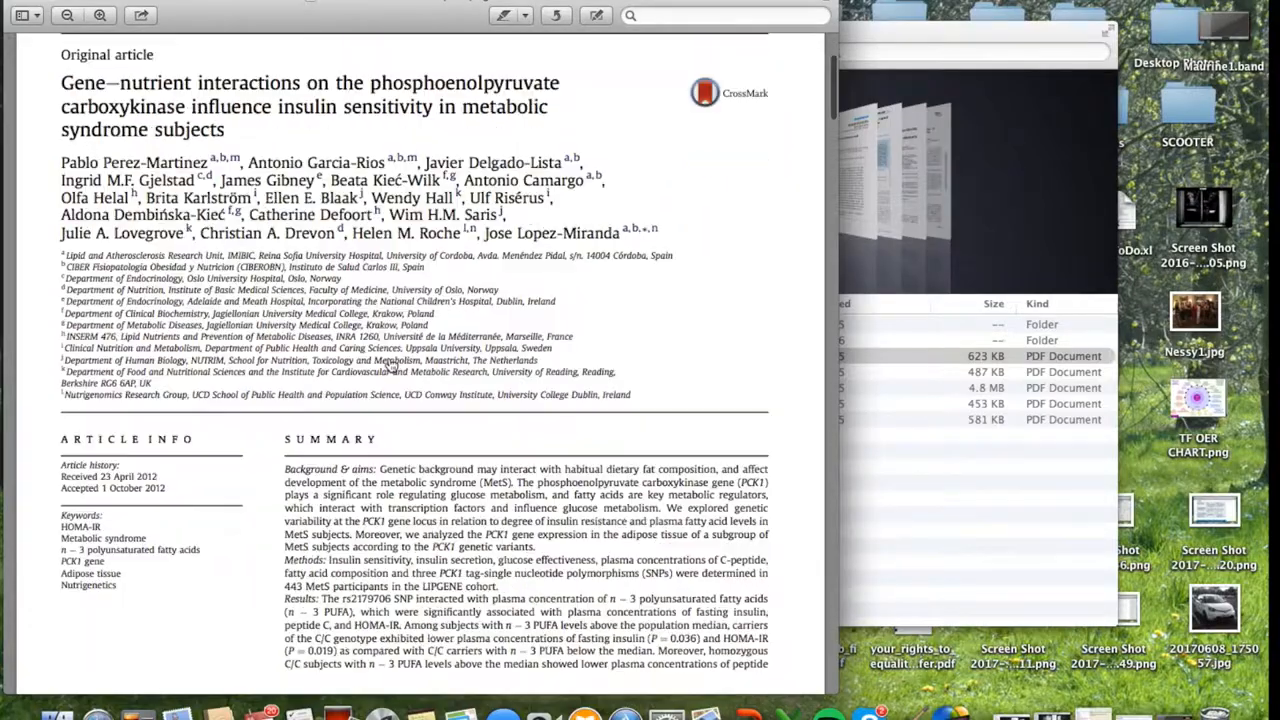
pyautogui.scroll(-3)
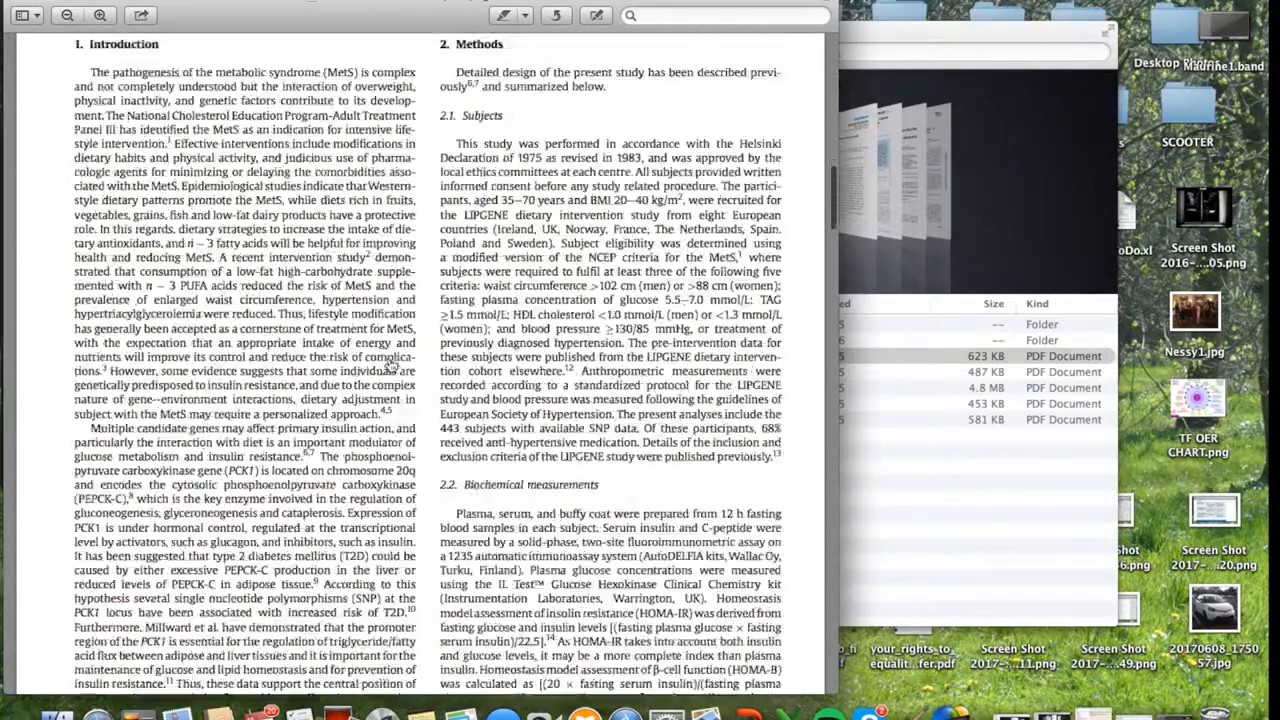
pyautogui.scroll(-3)
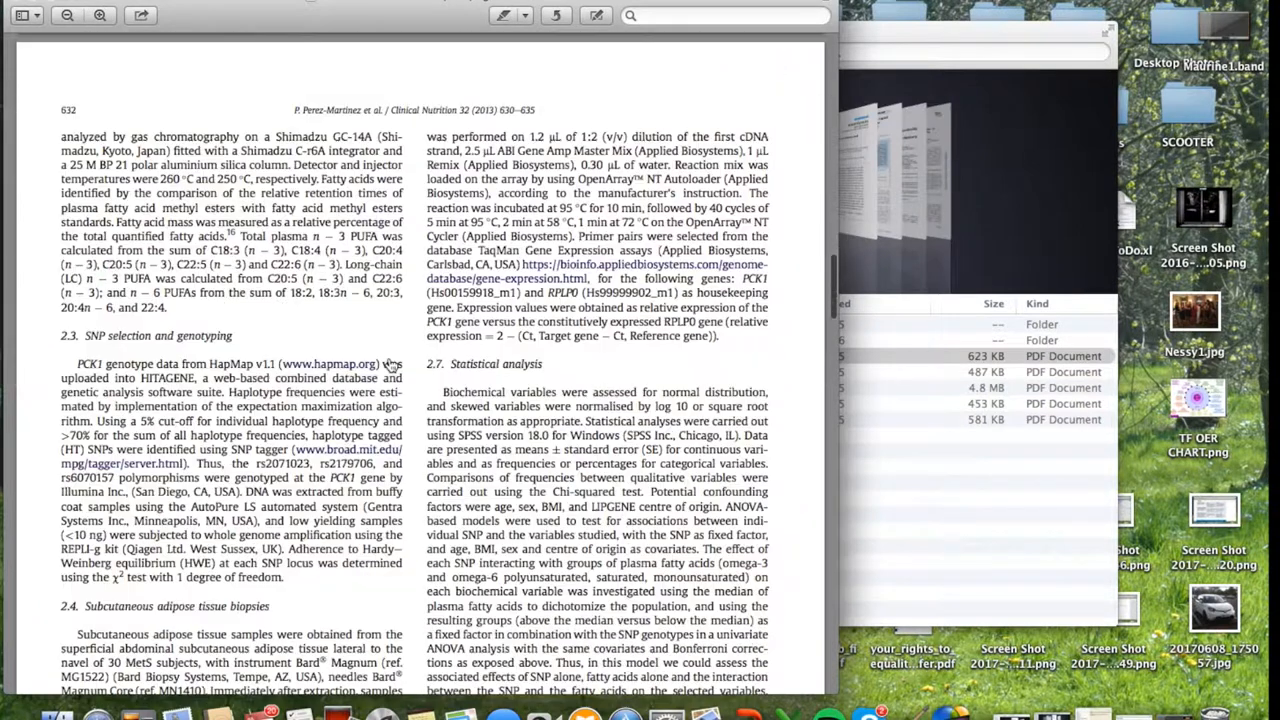
pyautogui.scroll(-3)
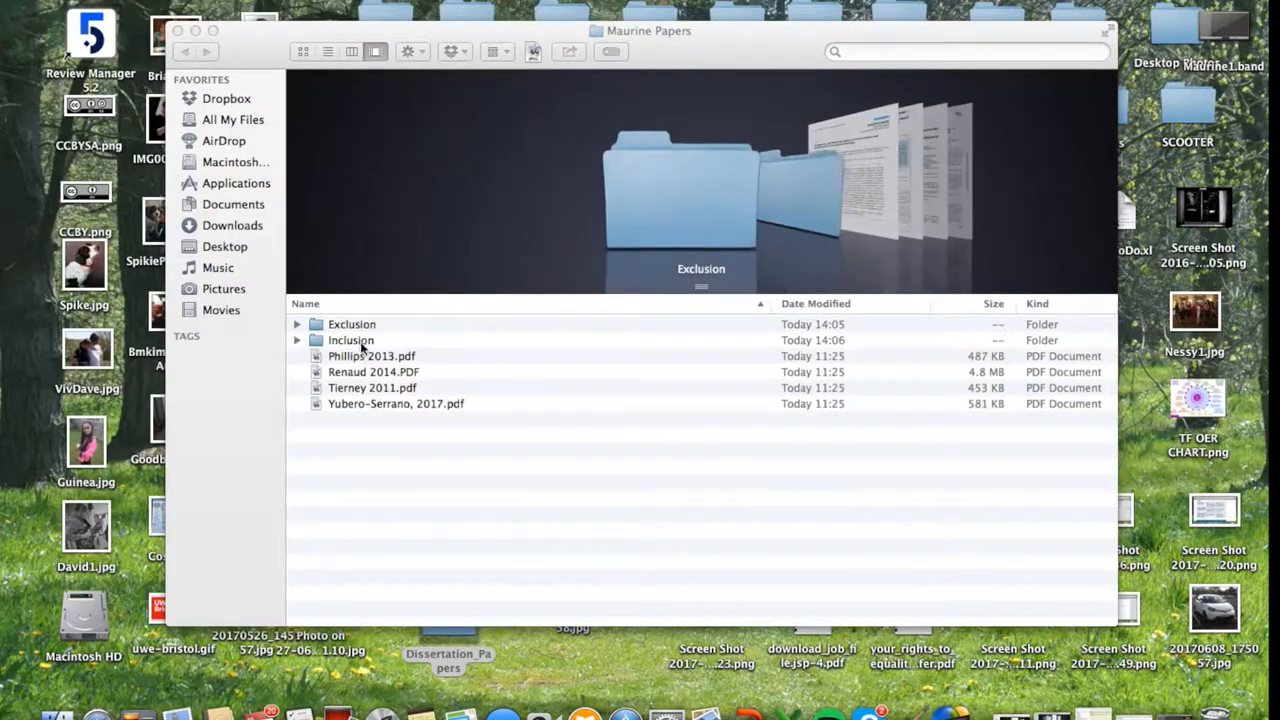
# Skim the Phillips 2013 review, then open the next paper.
pyautogui.doubleClick(371, 355)
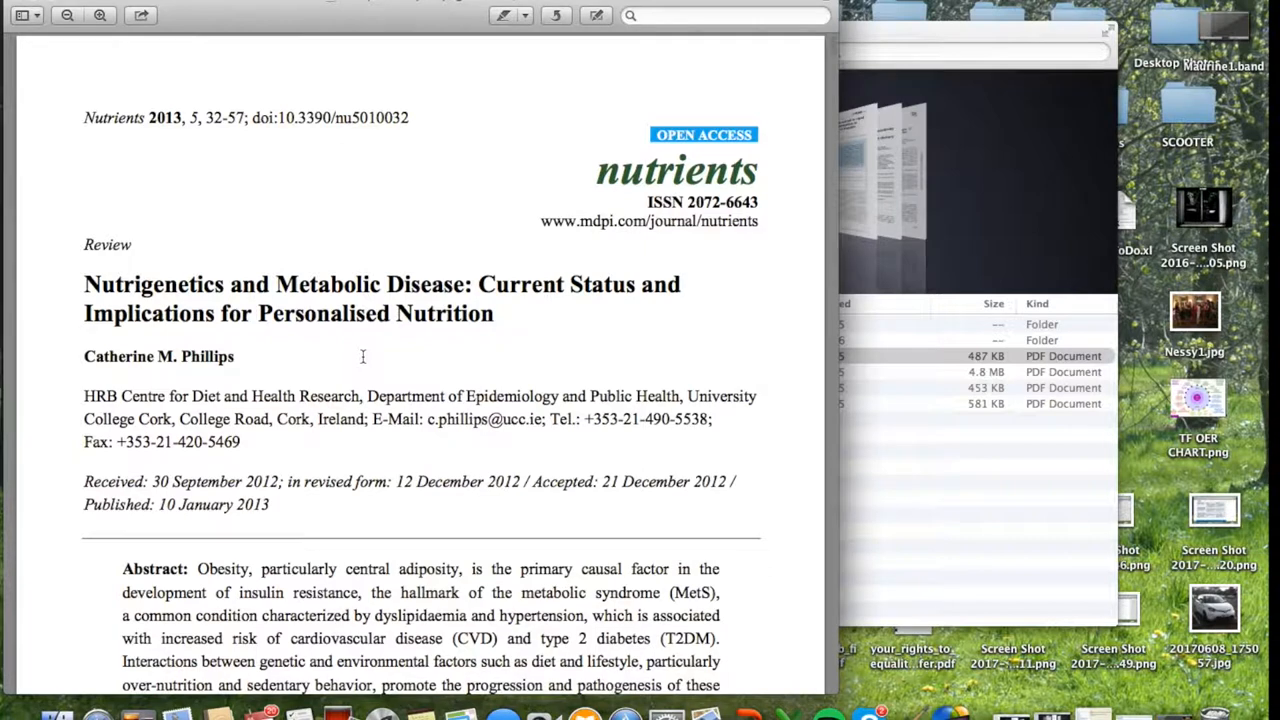
pyautogui.scroll(-3)
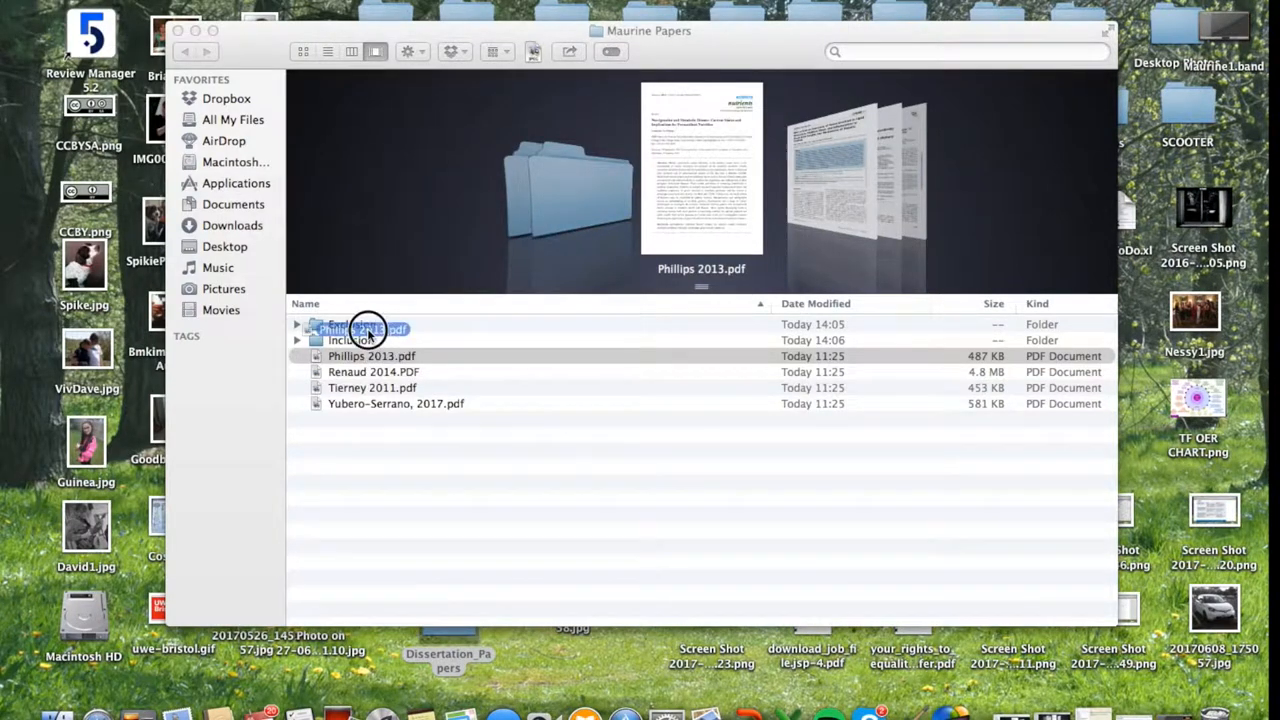
pyautogui.doubleClick(373, 371)
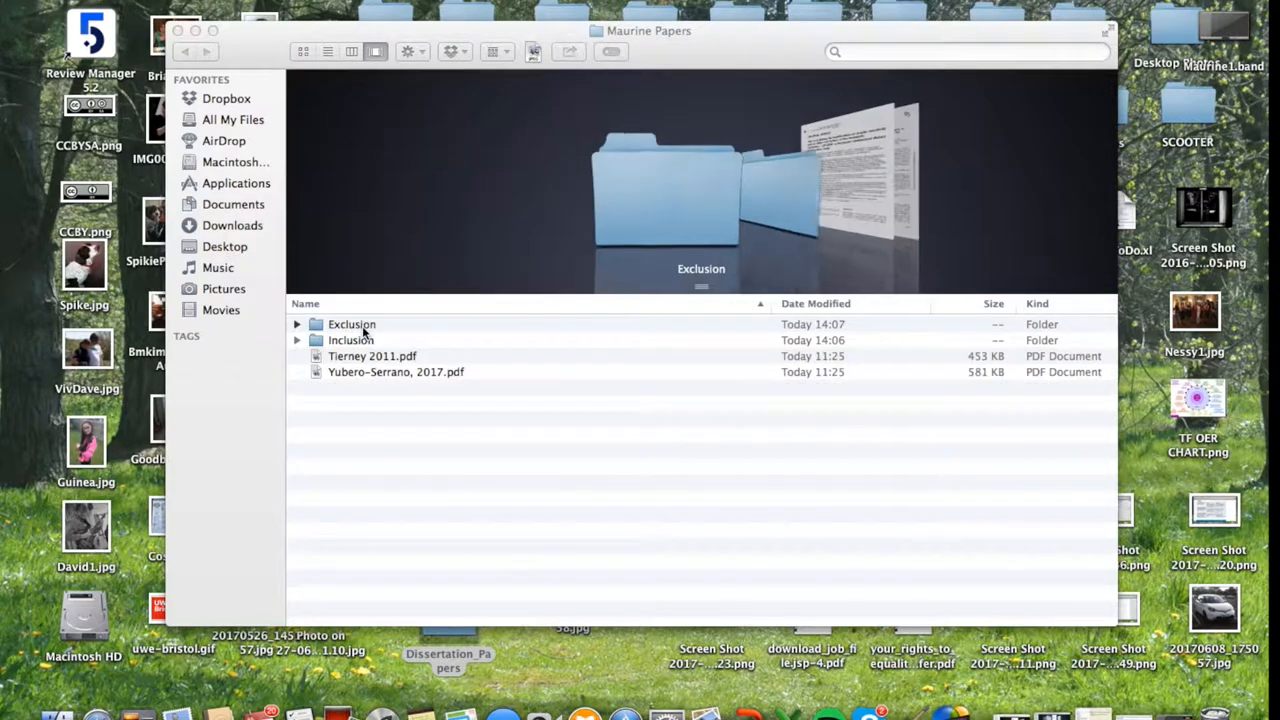
# Read through the Yubero-Serrano 2017 paper in Preview.
pyautogui.doubleClick(396, 371)
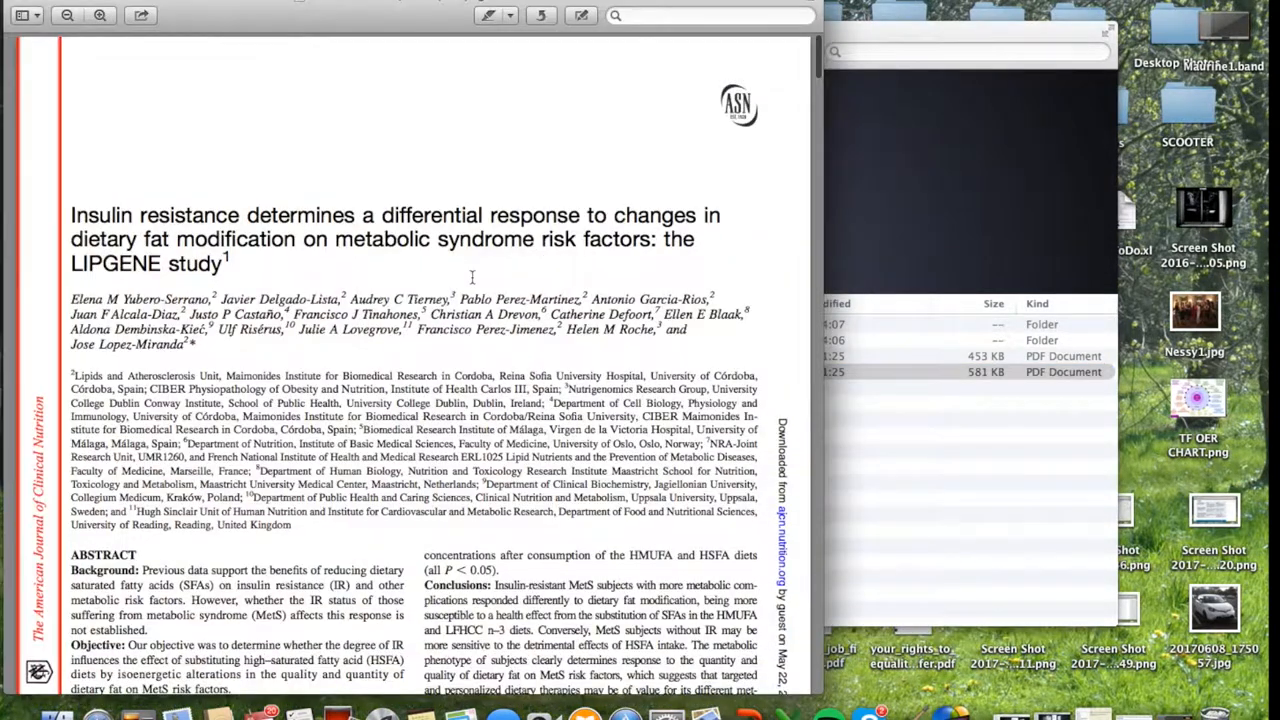
pyautogui.scroll(-3)
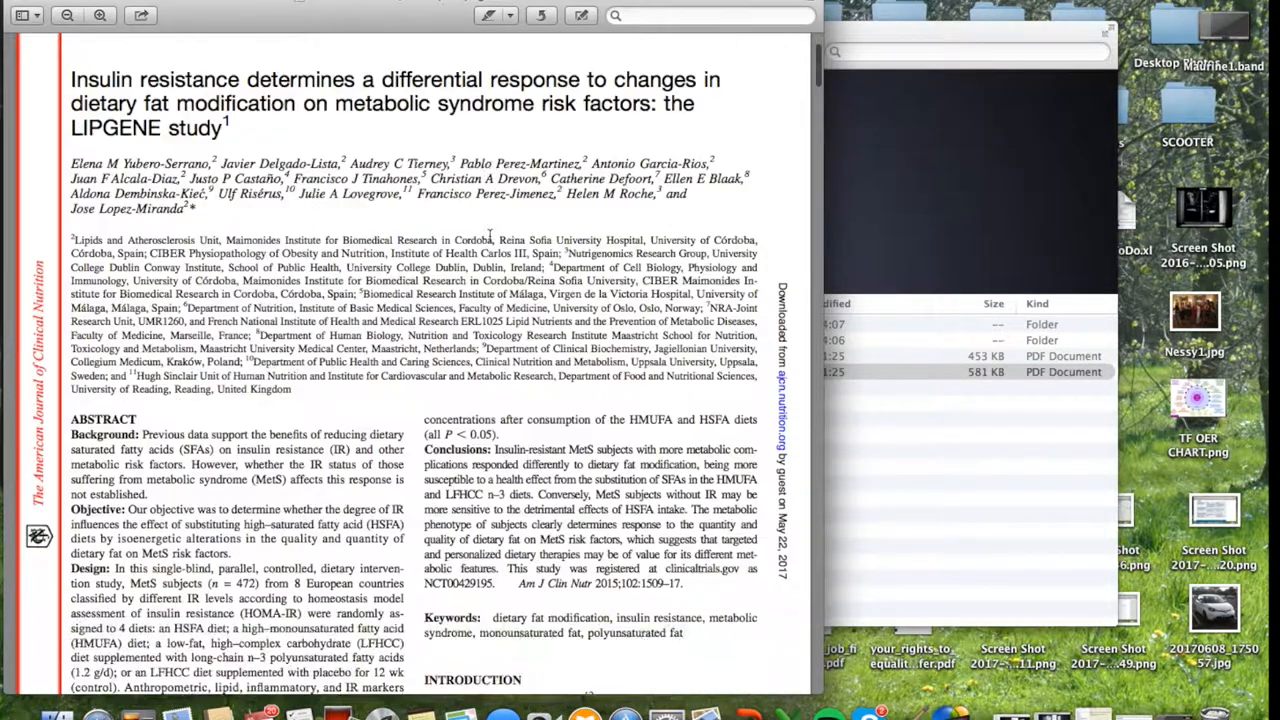
pyautogui.scroll(-3)
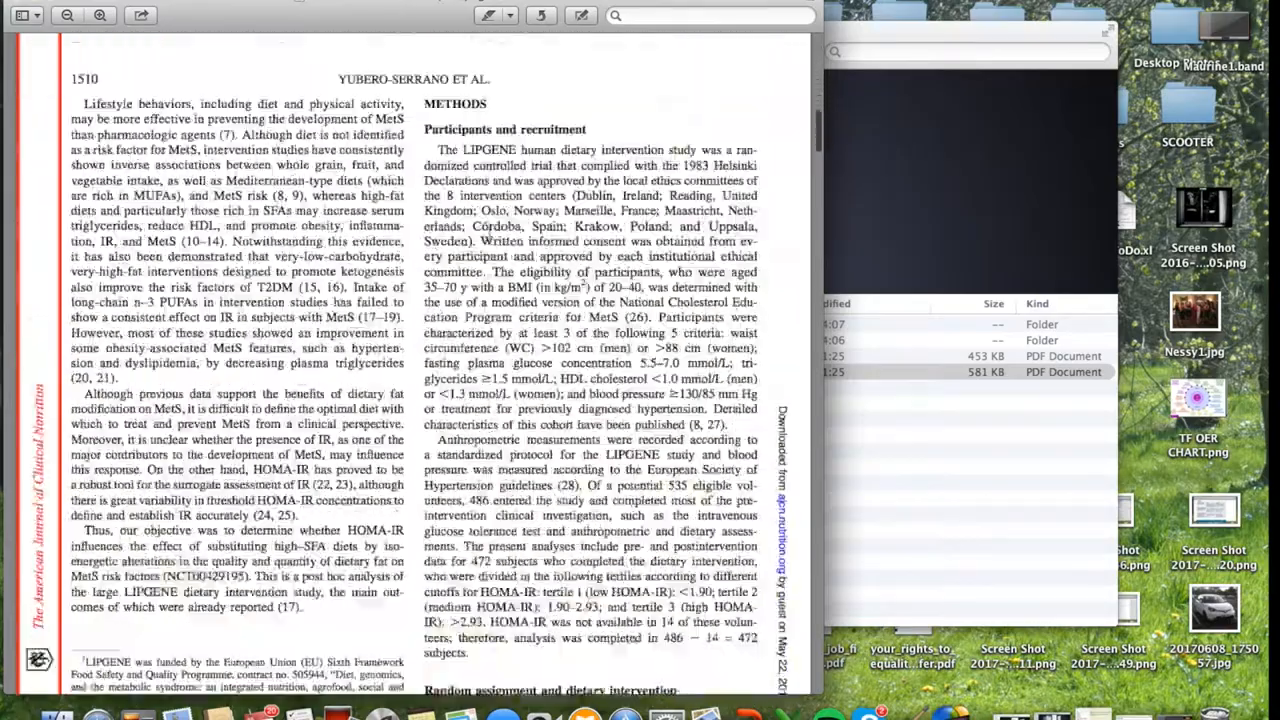
pyautogui.scroll(-3)
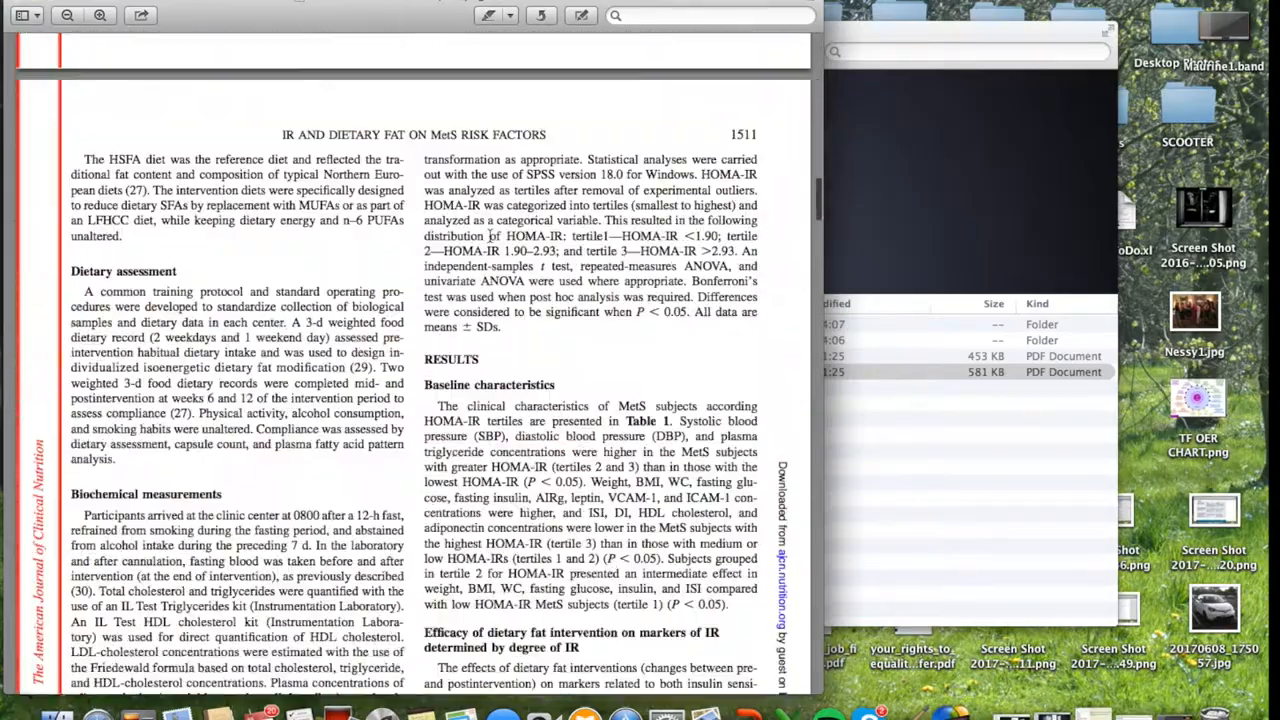
pyautogui.scroll(-3)
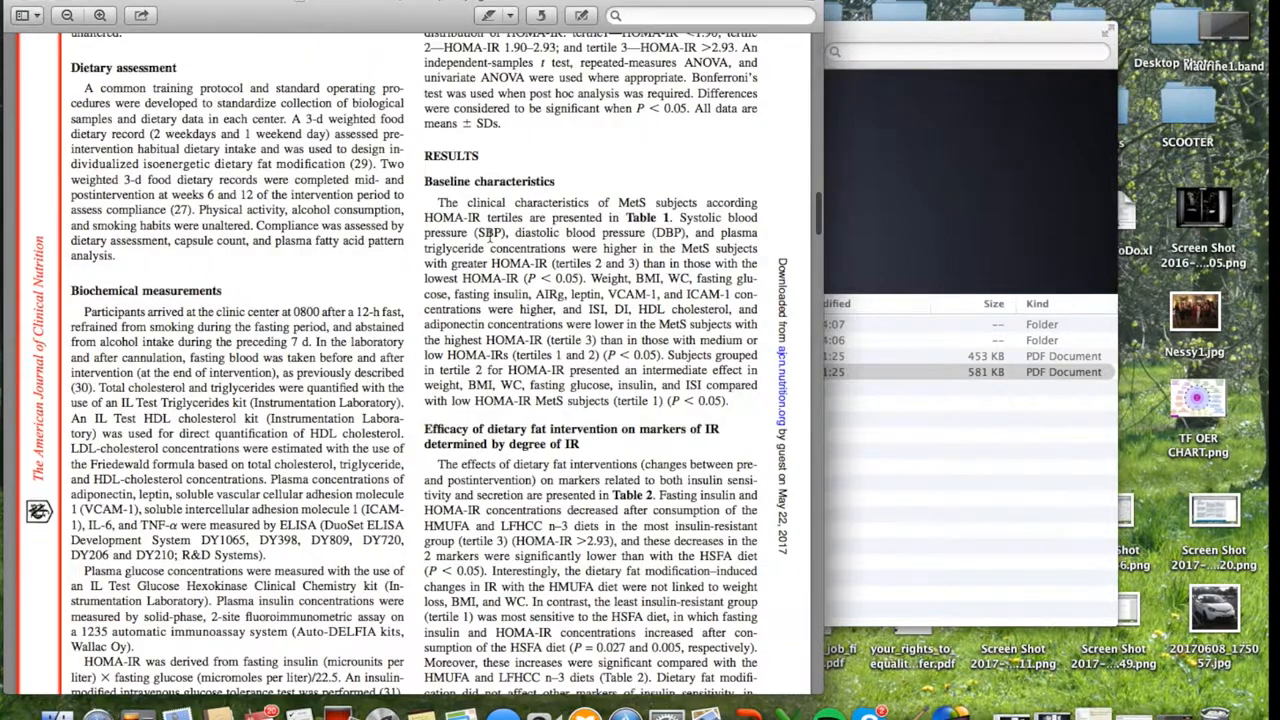
pyautogui.scroll(-3)
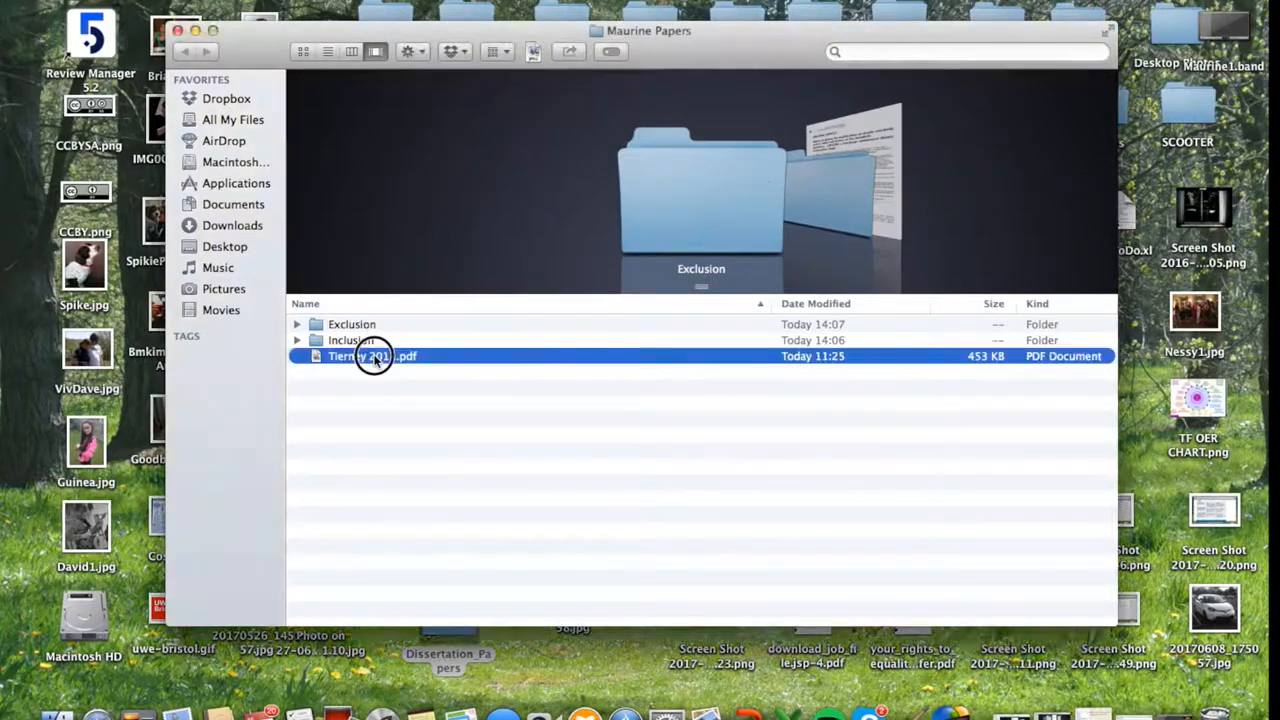
# Read the Tierney 2011 LIPGENE study through its methods and figures.
pyautogui.doubleClick(371, 356)
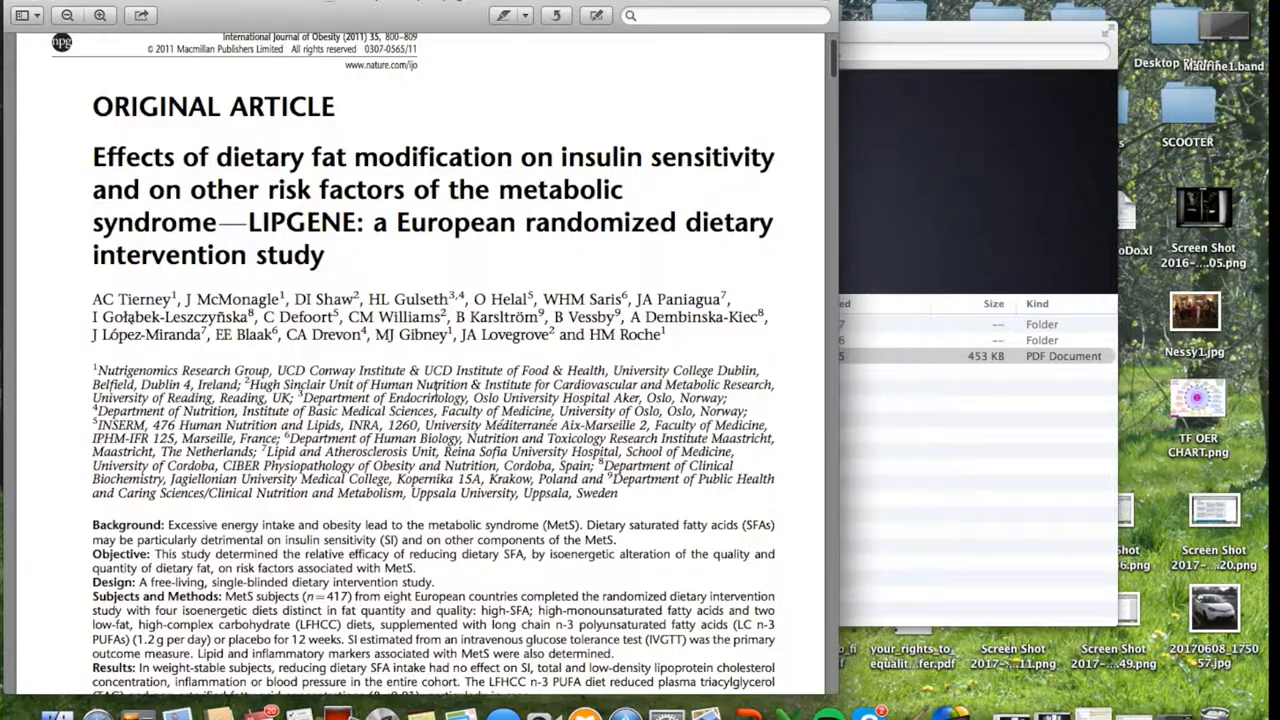
pyautogui.scroll(-3)
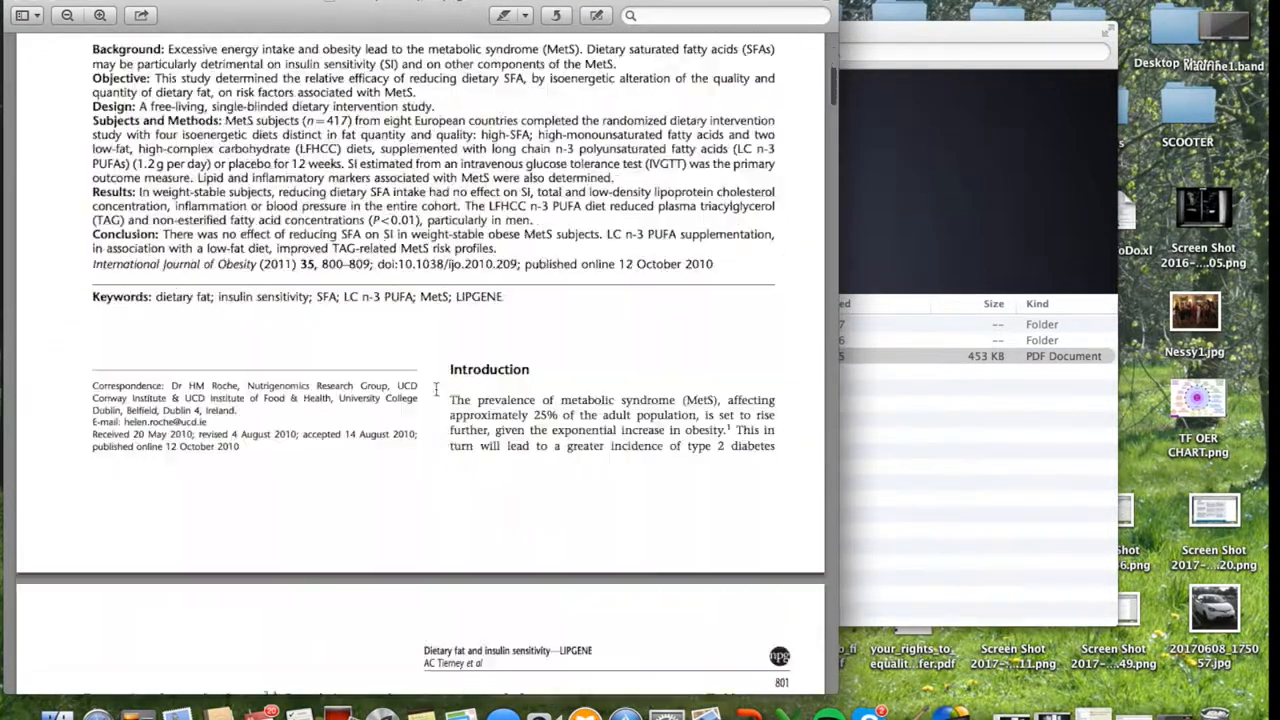
pyautogui.scroll(-3)
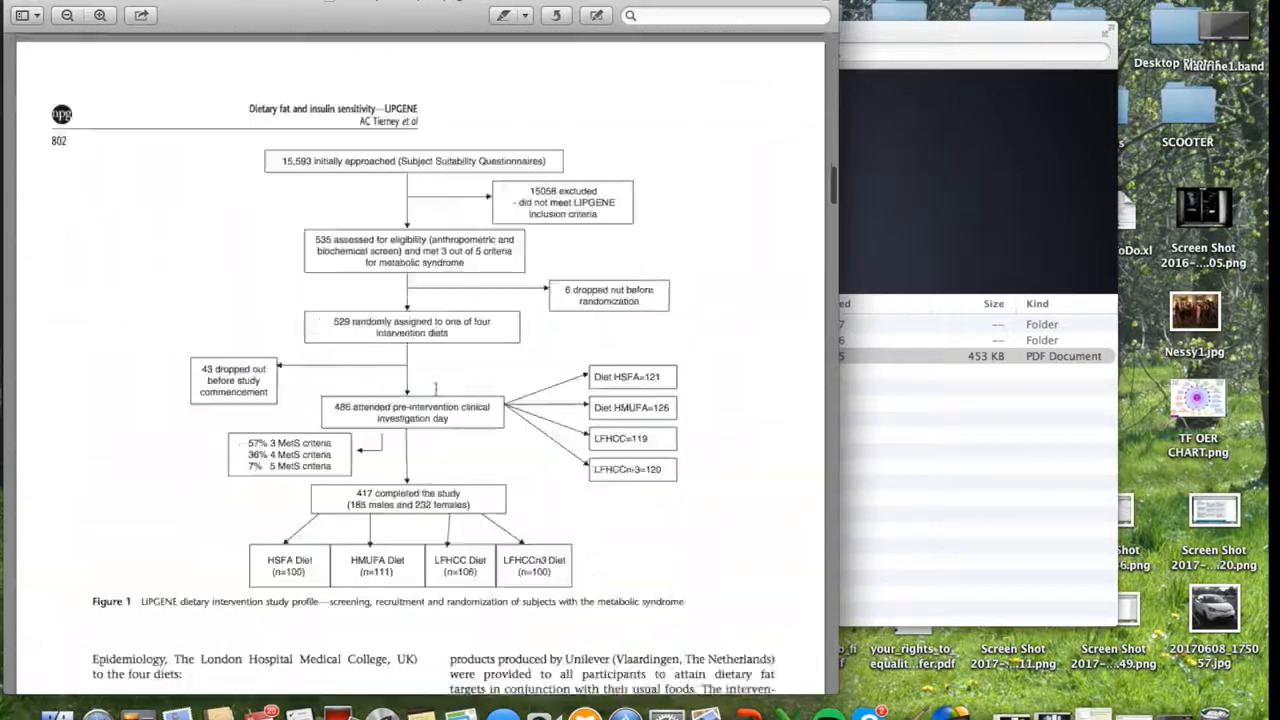
pyautogui.scroll(-3)
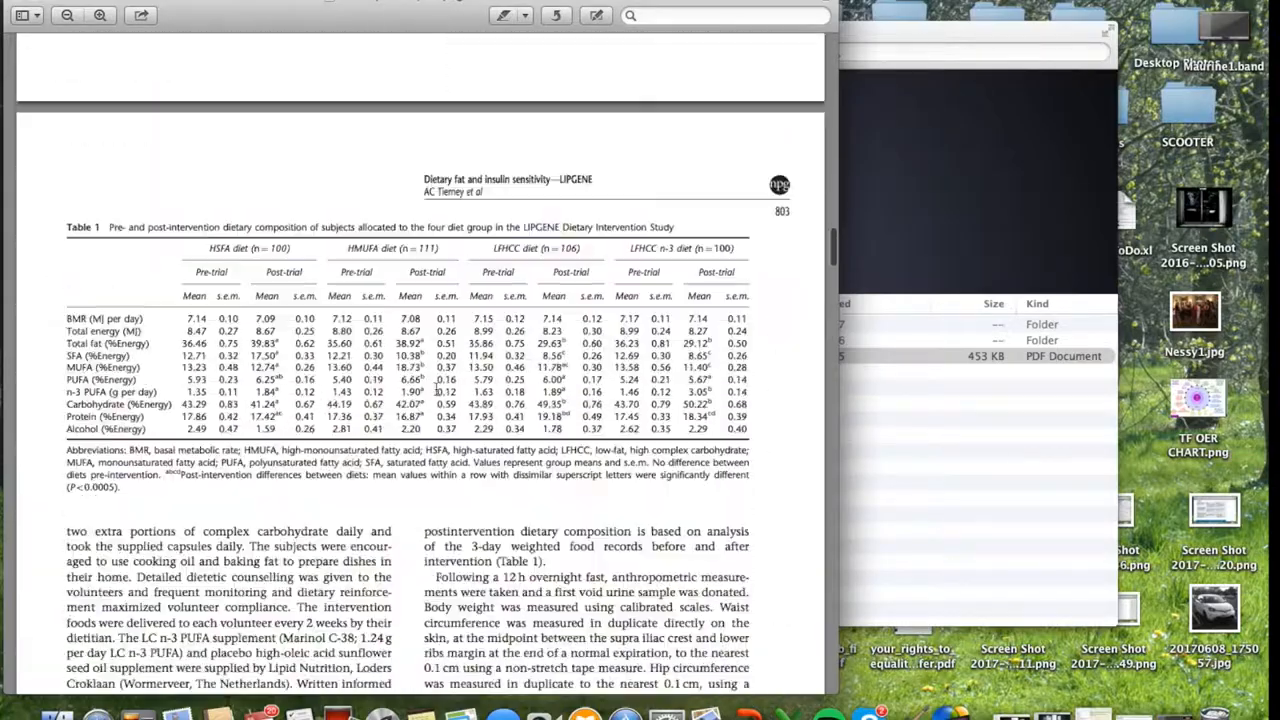
pyautogui.scroll(-3)
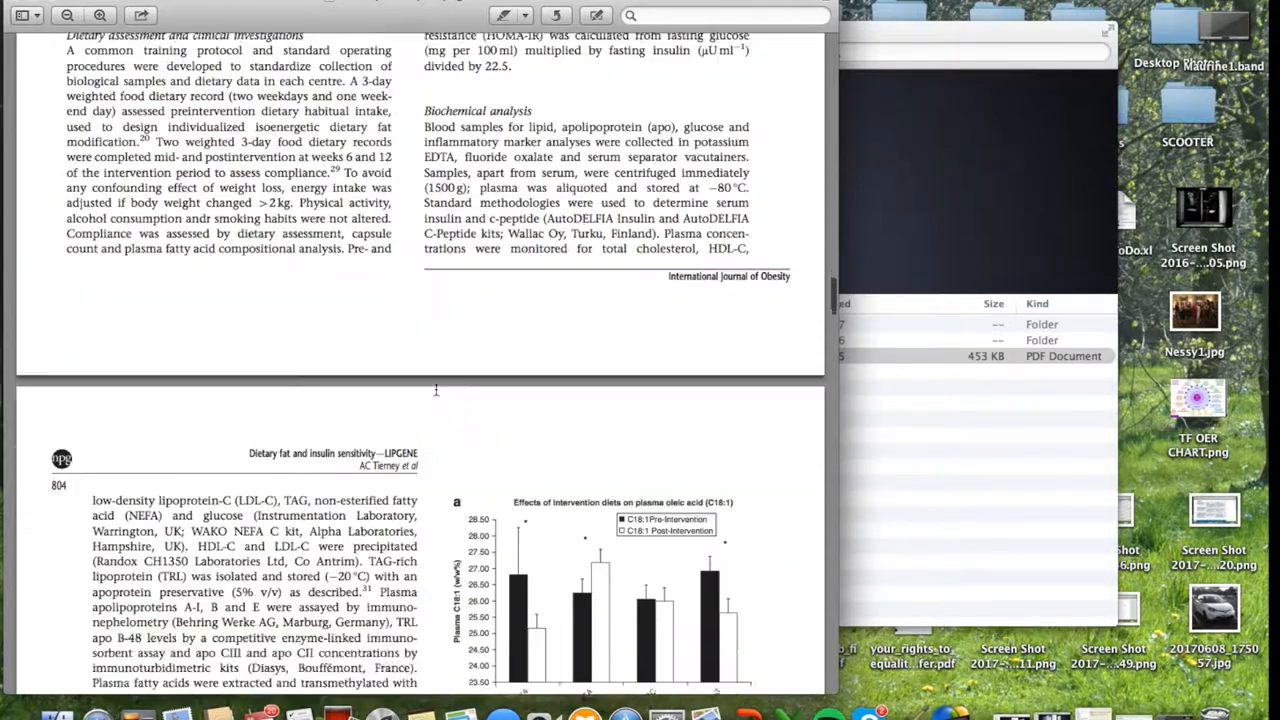
pyautogui.scroll(-3)
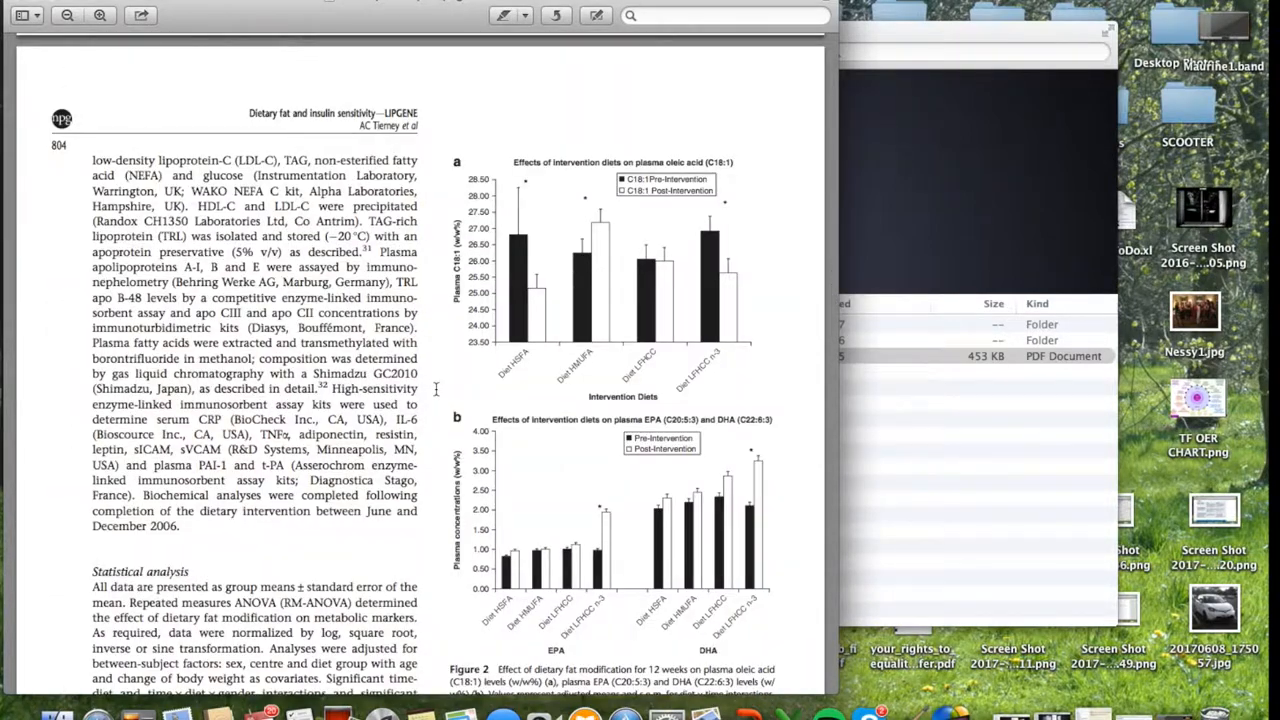